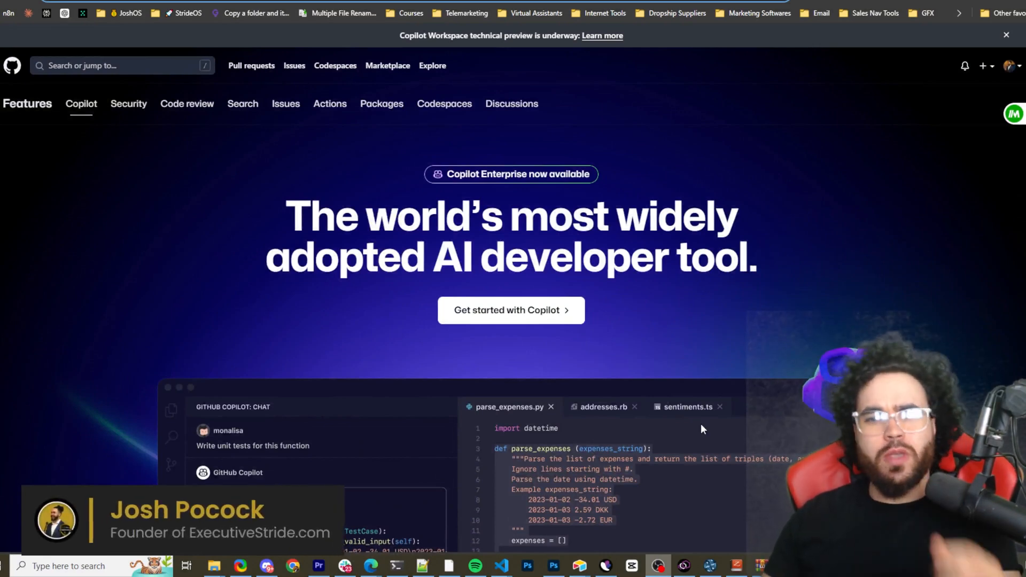
{"action": "mouse_move", "coordinate": [717, 420]}
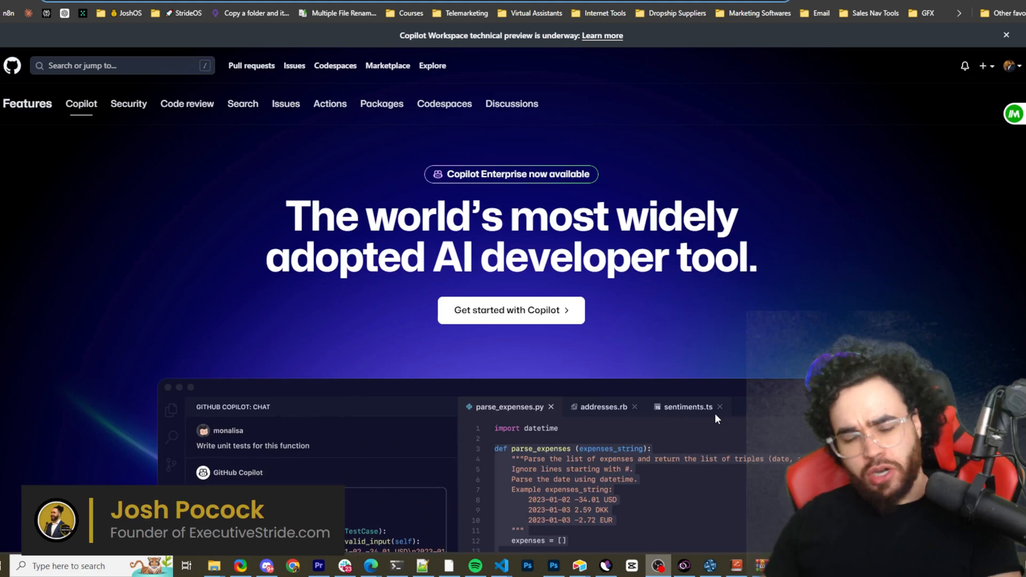
Scroll the cursor.com homepage past the demo video to 'Knows your codebase'
{"action": "scroll", "scroll_direction": "down", "scroll_amount": 3}
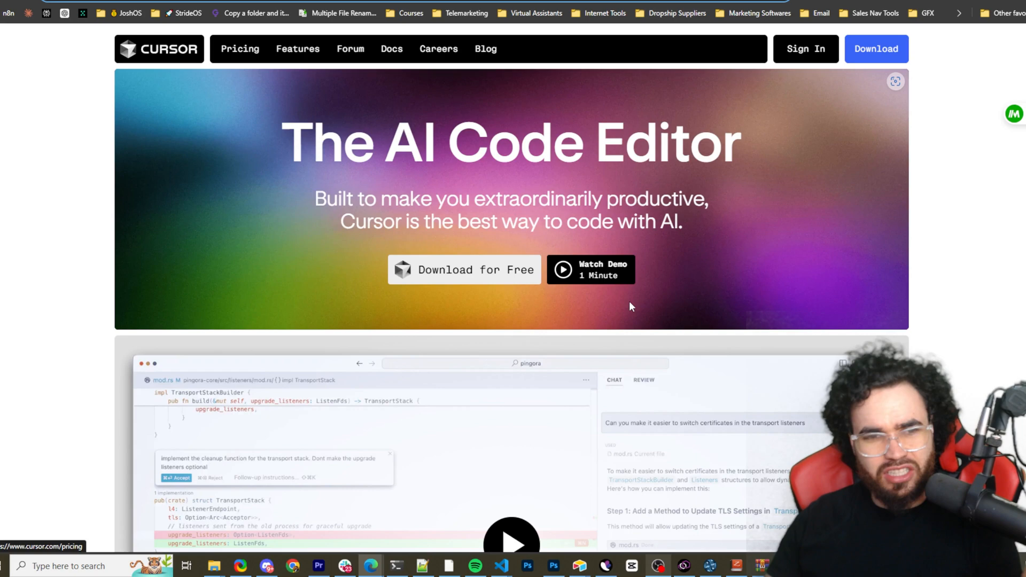
{"action": "scroll", "scroll_direction": "down", "scroll_amount": 3}
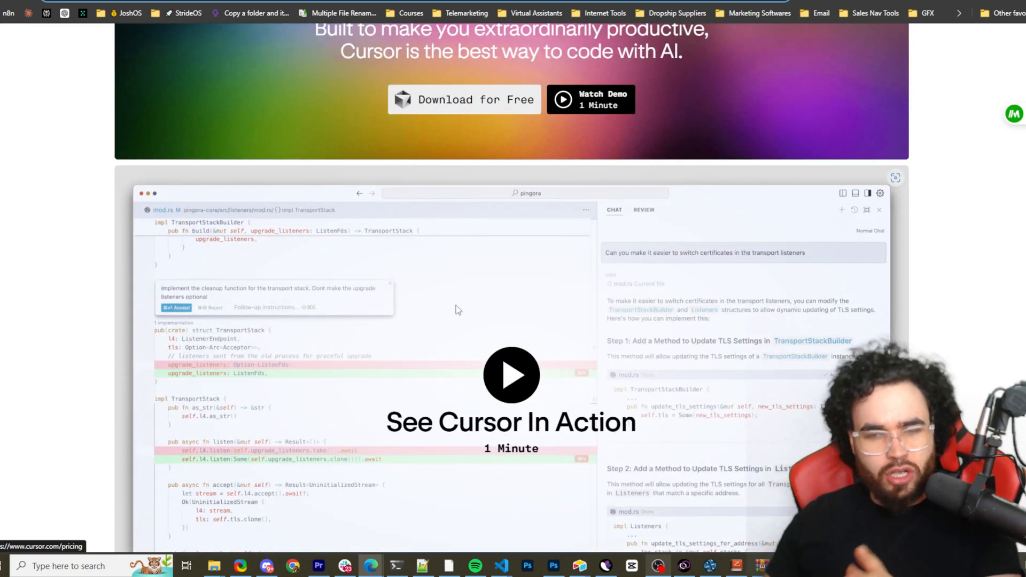
{"action": "scroll", "scroll_direction": "down", "scroll_amount": 3}
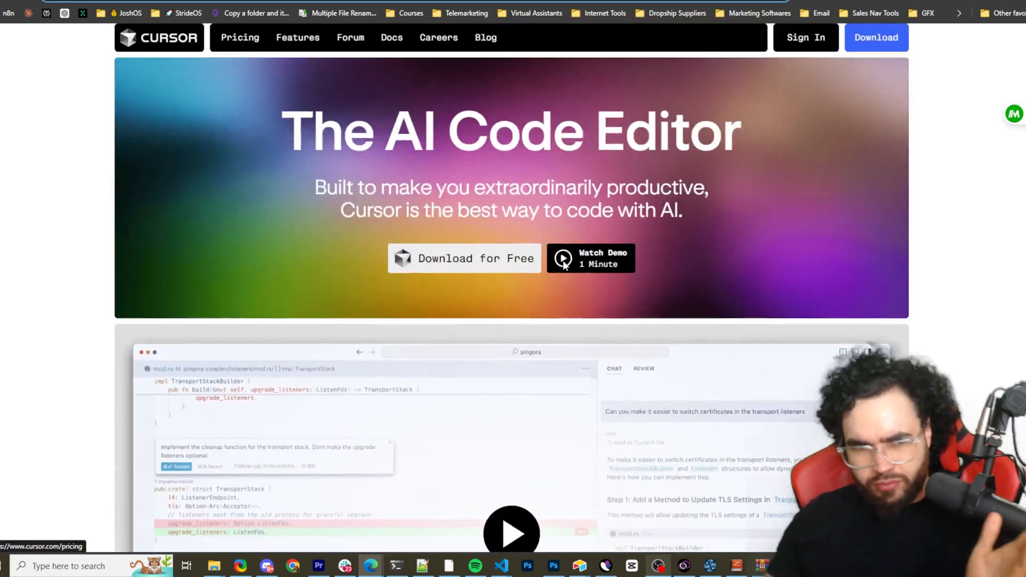
{"action": "scroll", "scroll_direction": "down", "scroll_amount": 3}
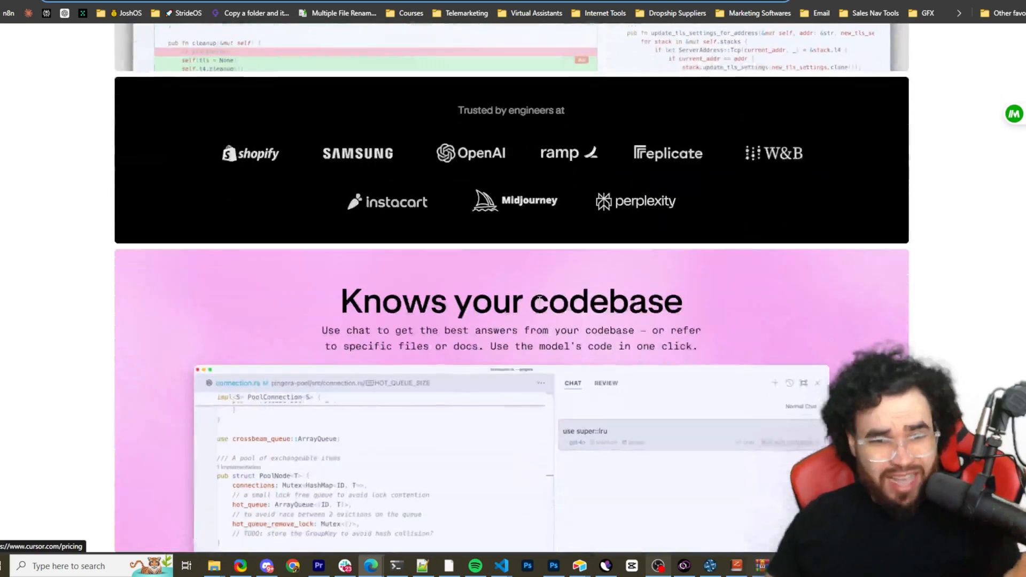
{"action": "scroll", "scroll_direction": "down", "scroll_amount": 3}
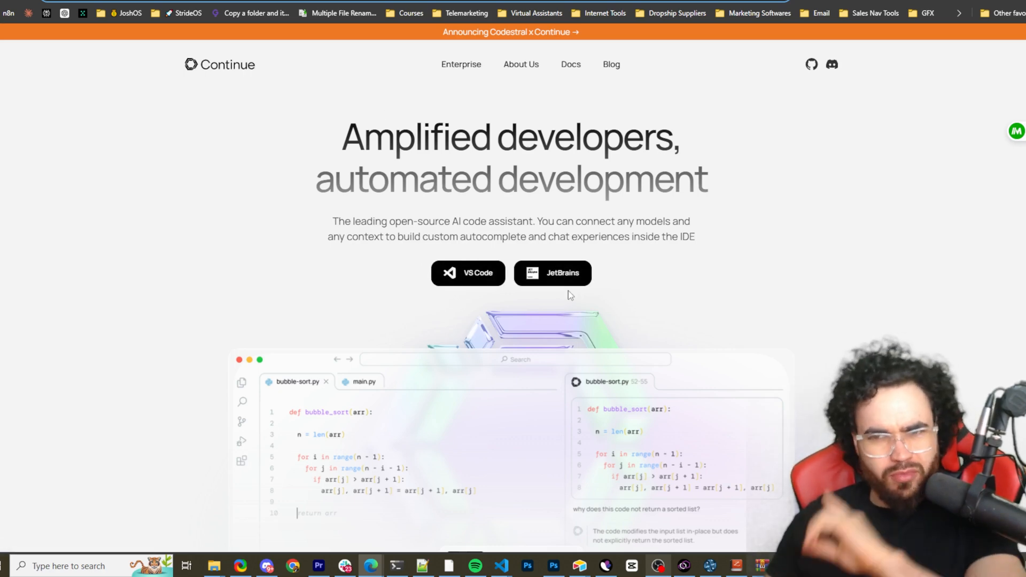
Scroll the Continue homepage down to 'Fit Continue into your dev environment'
{"action": "scroll", "scroll_direction": "down", "scroll_amount": 3}
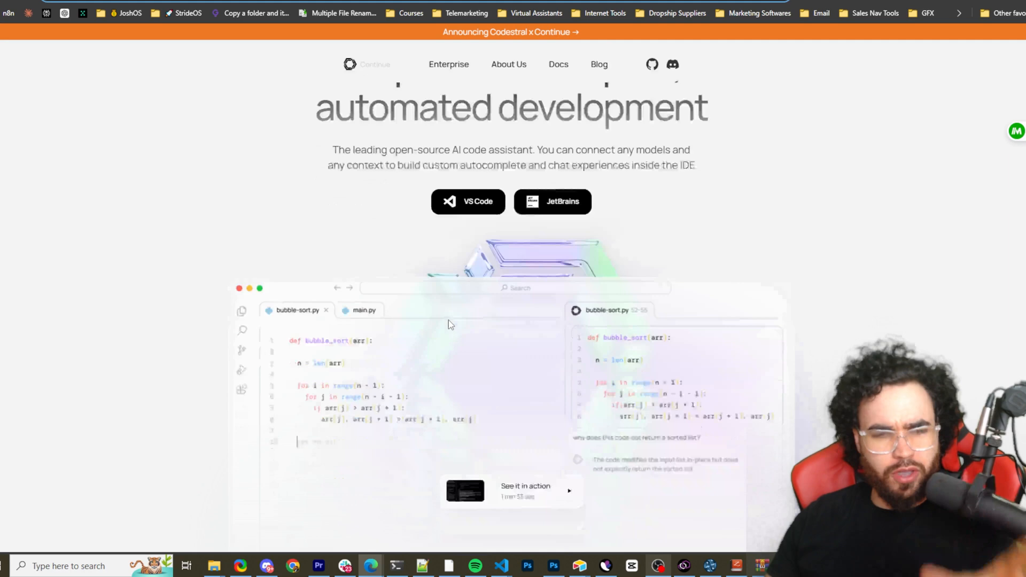
{"action": "scroll", "scroll_direction": "down", "scroll_amount": 3}
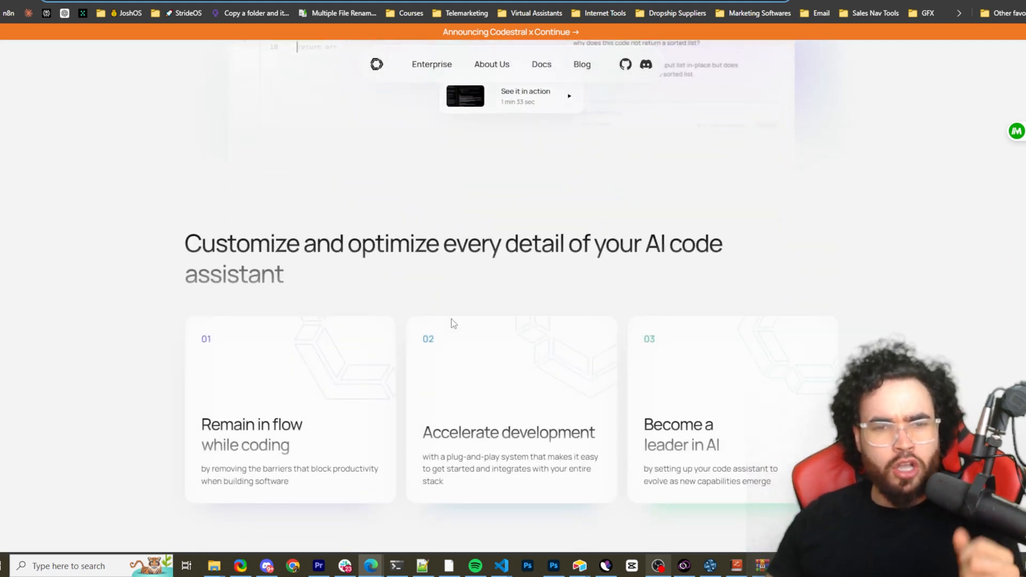
{"action": "scroll", "scroll_direction": "down", "scroll_amount": 3}
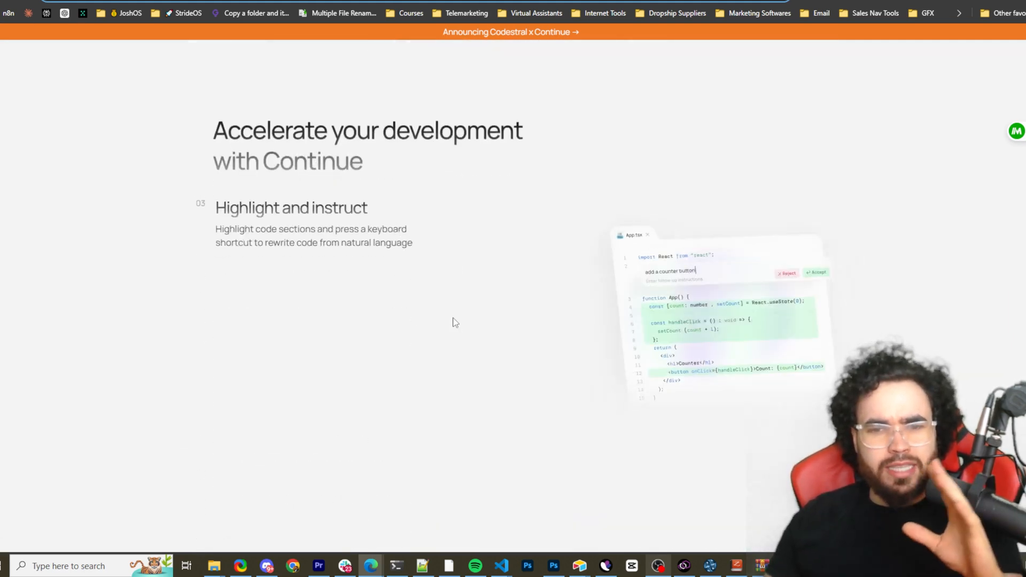
{"action": "scroll", "scroll_direction": "down", "scroll_amount": 3}
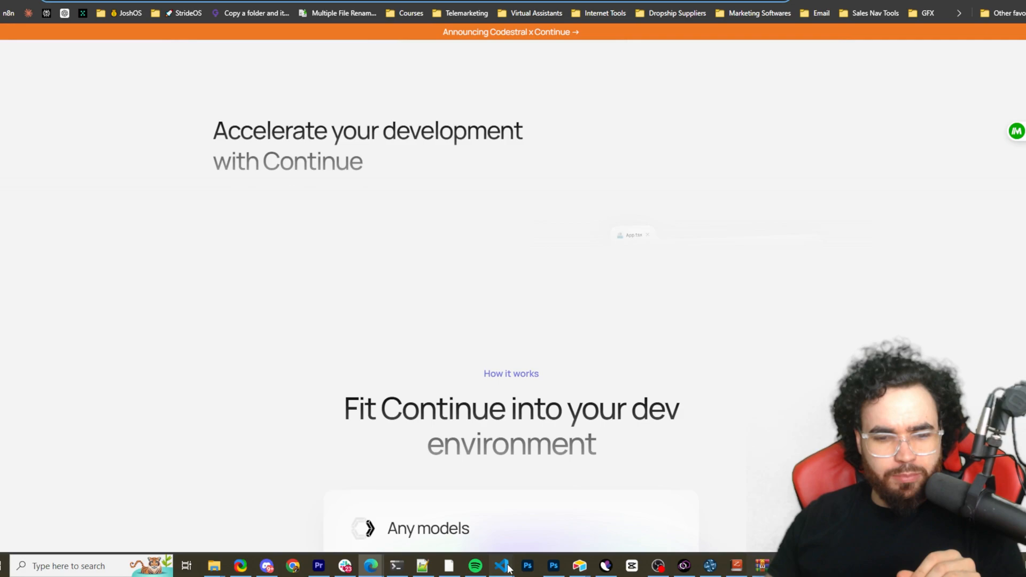
Switch to the VS Code stride-agents window showing settings.yaml
{"action": "left_click", "coordinate": [501, 565]}
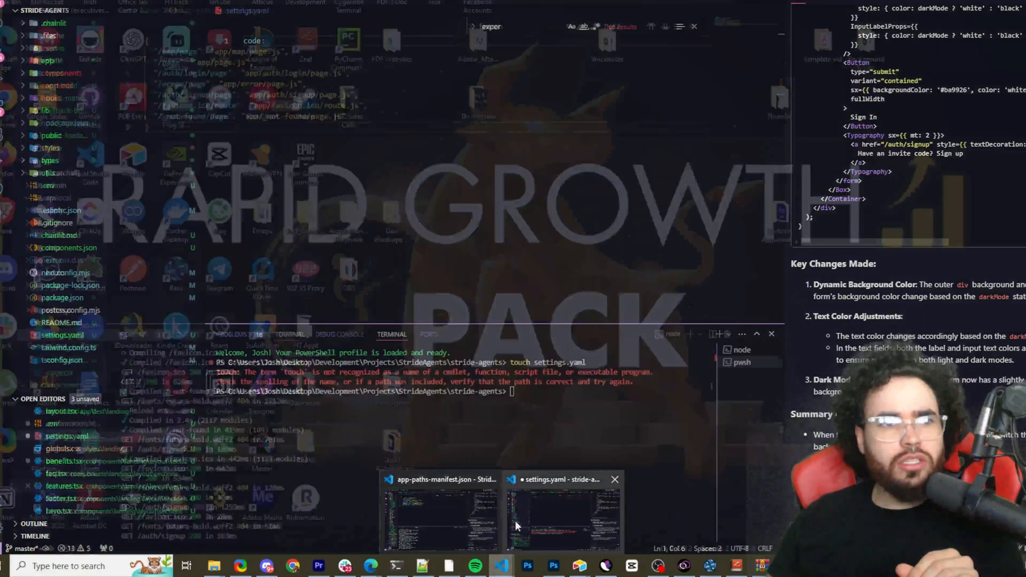
{"action": "left_click", "coordinate": [562, 510]}
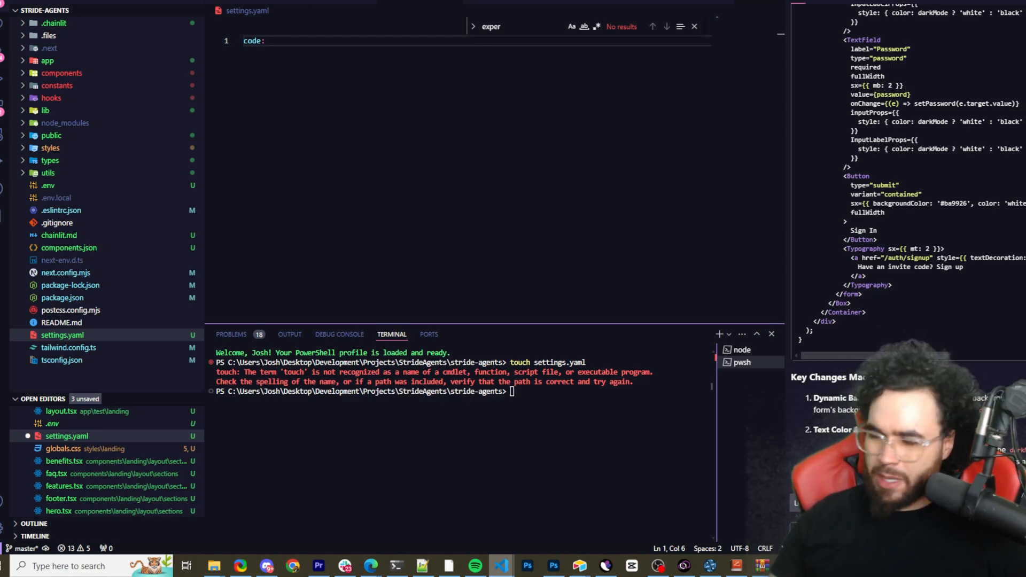
{"action": "mouse_move", "coordinate": [707, 479]}
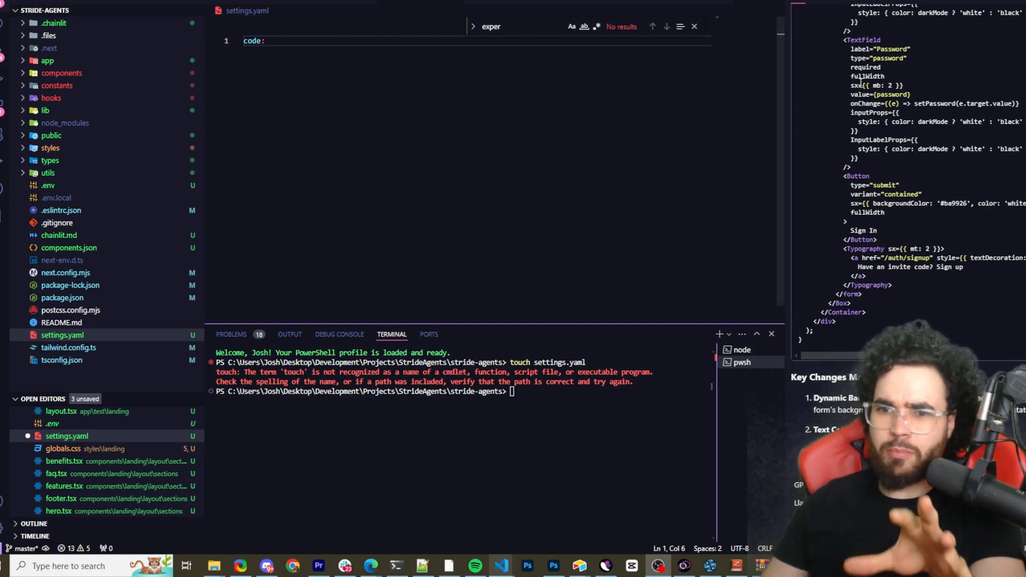
{"action": "scroll", "scroll_direction": "down", "scroll_amount": 3}
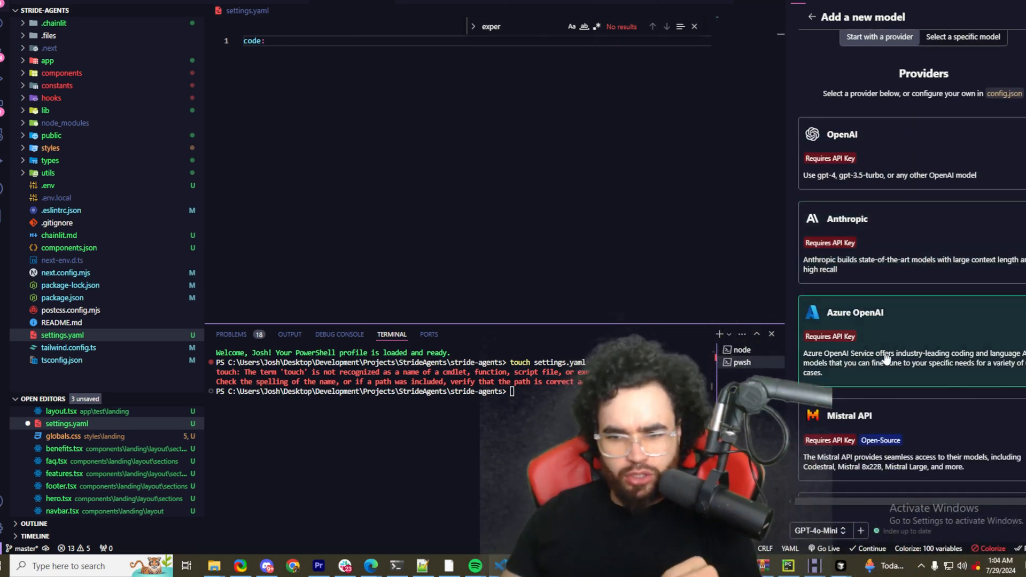
Scroll Continue's Providers list showing OpenAI, Anthropic, Azure OpenAI and Mistral
{"action": "scroll", "scroll_direction": "down", "scroll_amount": 3}
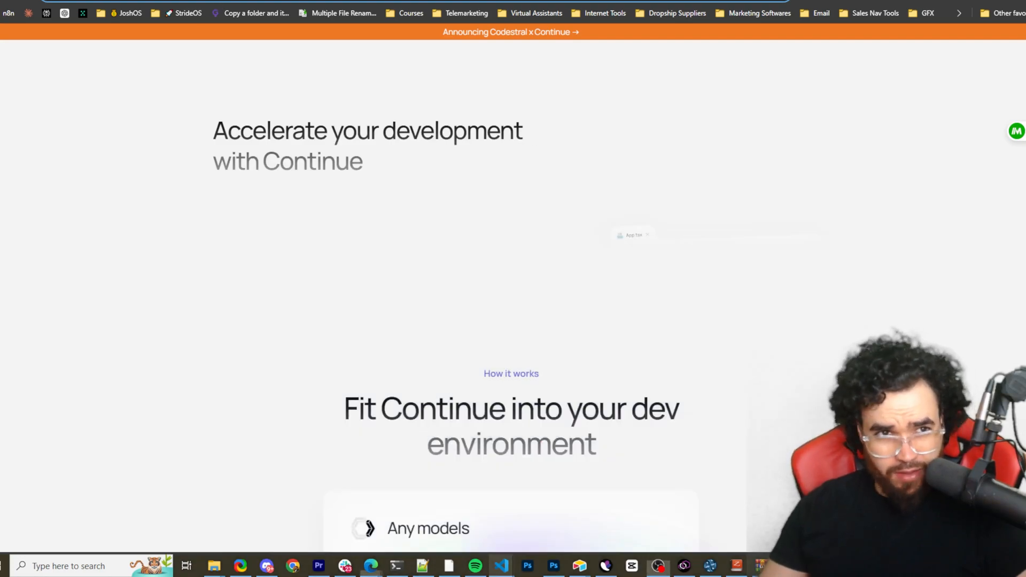
Scroll cursor.com through the features, testimonials and Try Cursor Now download section
{"action": "scroll", "scroll_direction": "down", "scroll_amount": 3}
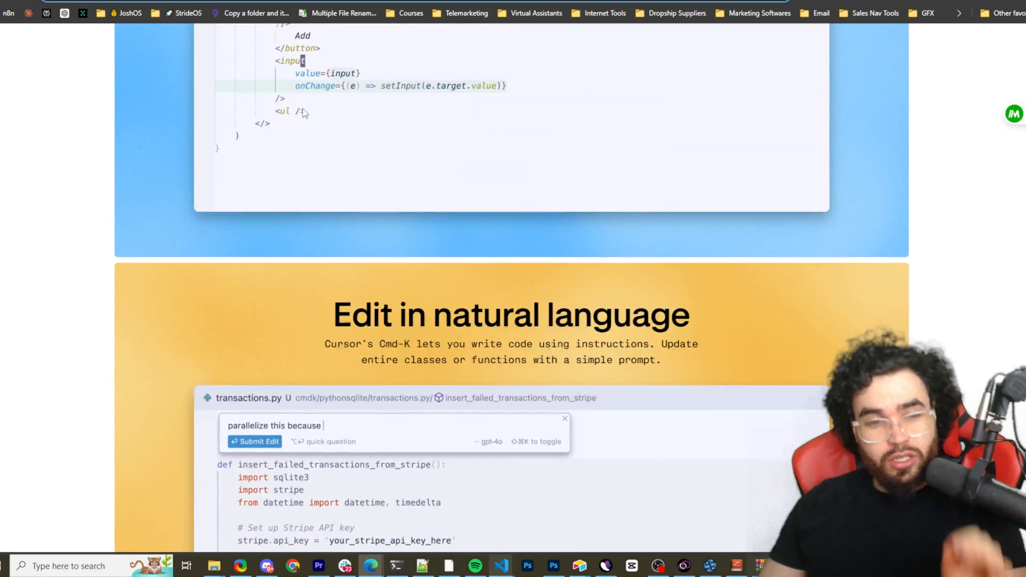
{"action": "scroll", "scroll_direction": "down", "scroll_amount": 3}
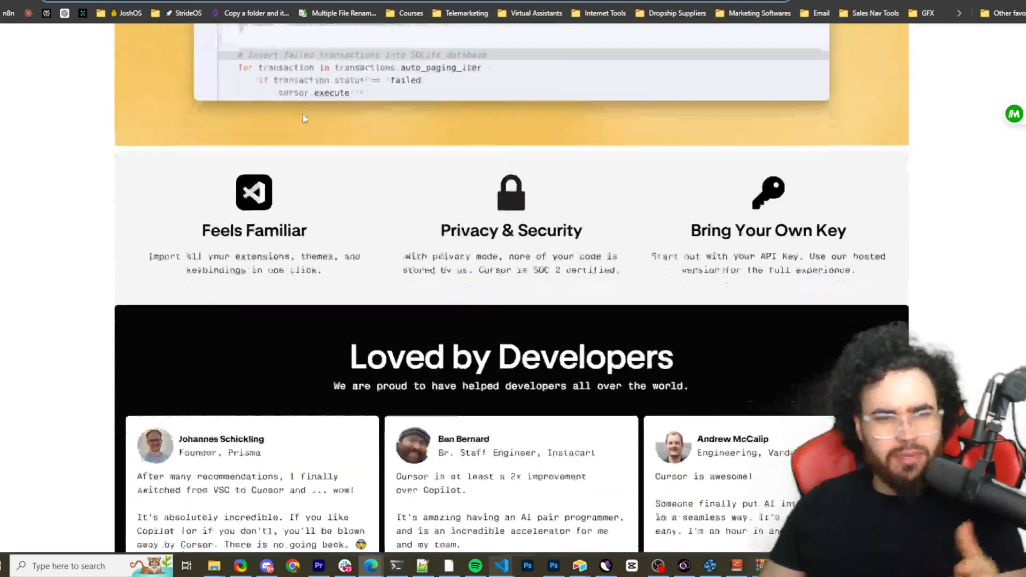
{"action": "scroll", "scroll_direction": "down", "scroll_amount": 3}
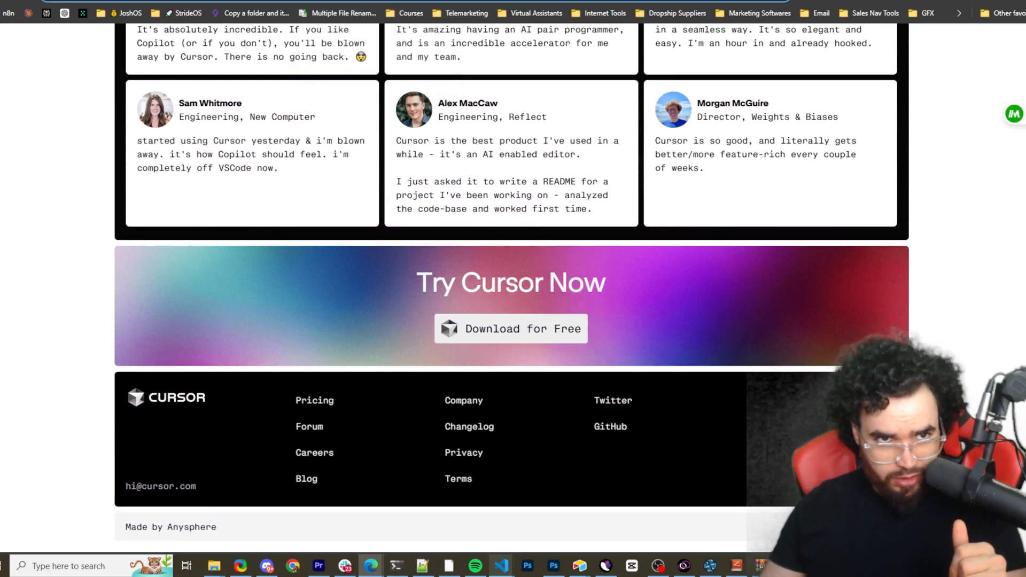
{"action": "scroll", "scroll_direction": "up", "scroll_amount": 3}
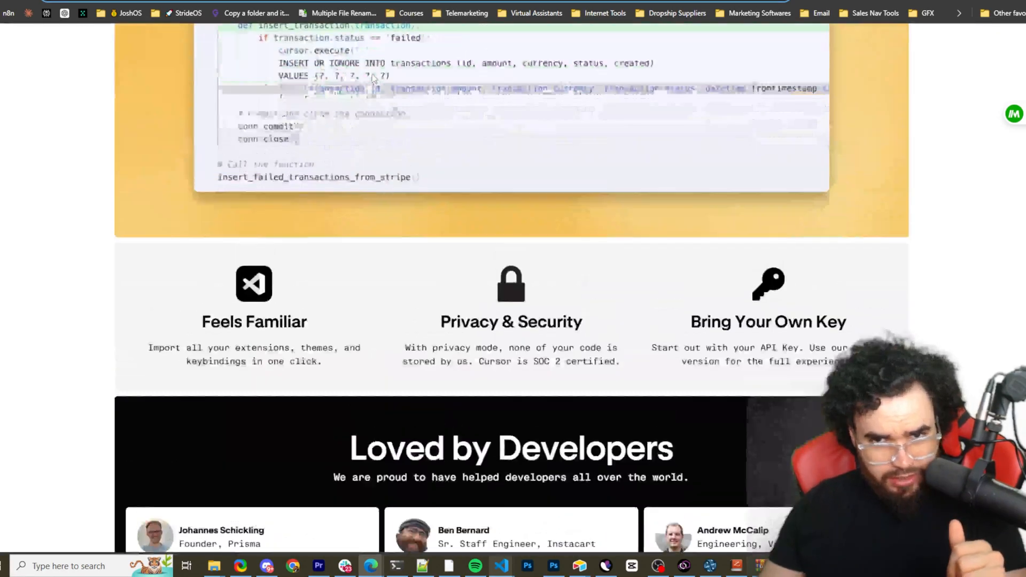
{"action": "scroll", "scroll_direction": "down", "scroll_amount": 3}
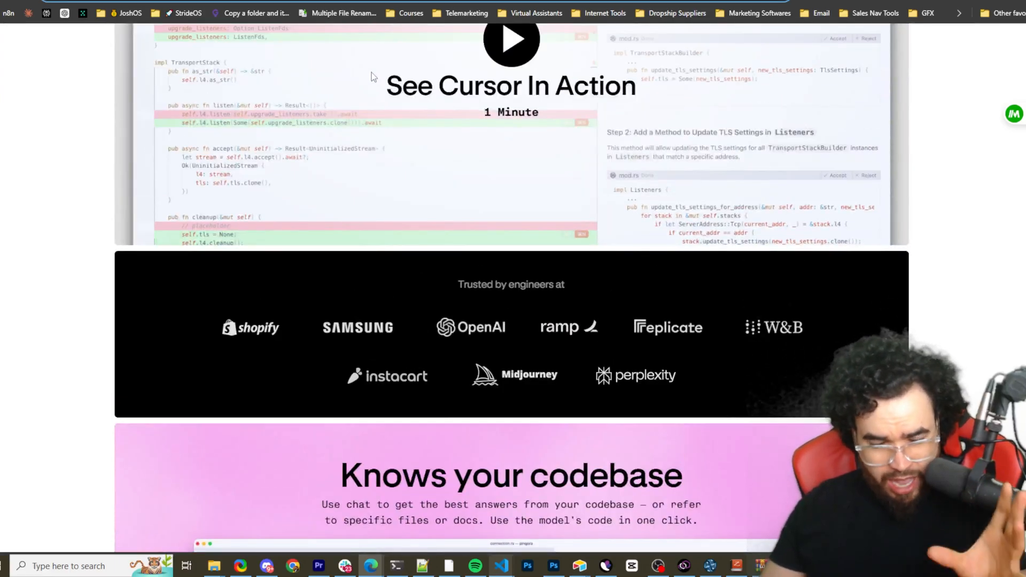
{"action": "scroll", "scroll_direction": "down", "scroll_amount": 3}
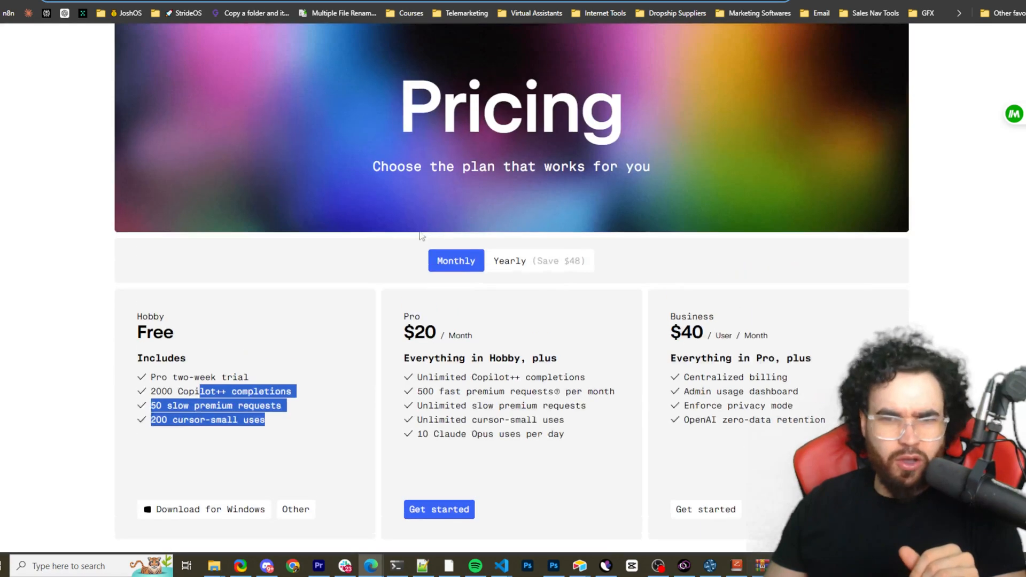
Scroll through the Hobby, Pro and Business plans and the pricing FAQ
{"action": "scroll", "scroll_direction": "down", "scroll_amount": 3}
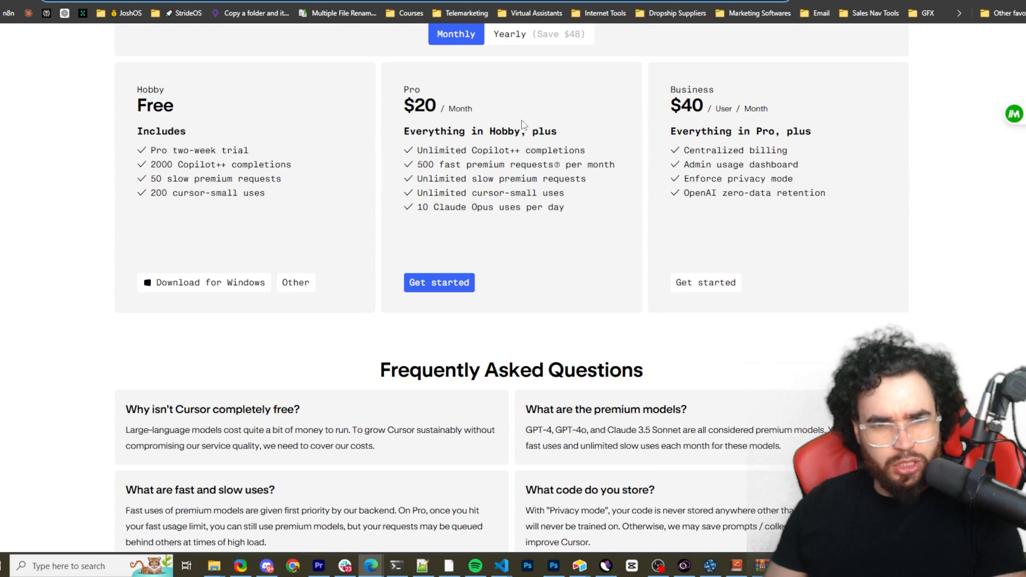
{"action": "left_click_drag", "start_coordinate": [432, 149], "coordinate": [536, 207]}
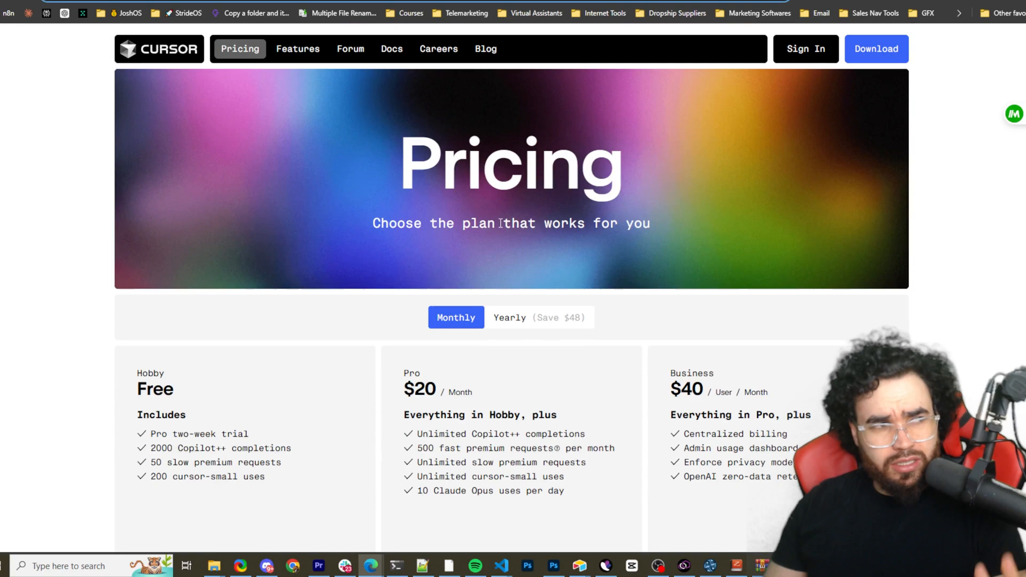
{"action": "mouse_move", "coordinate": [389, 210]}
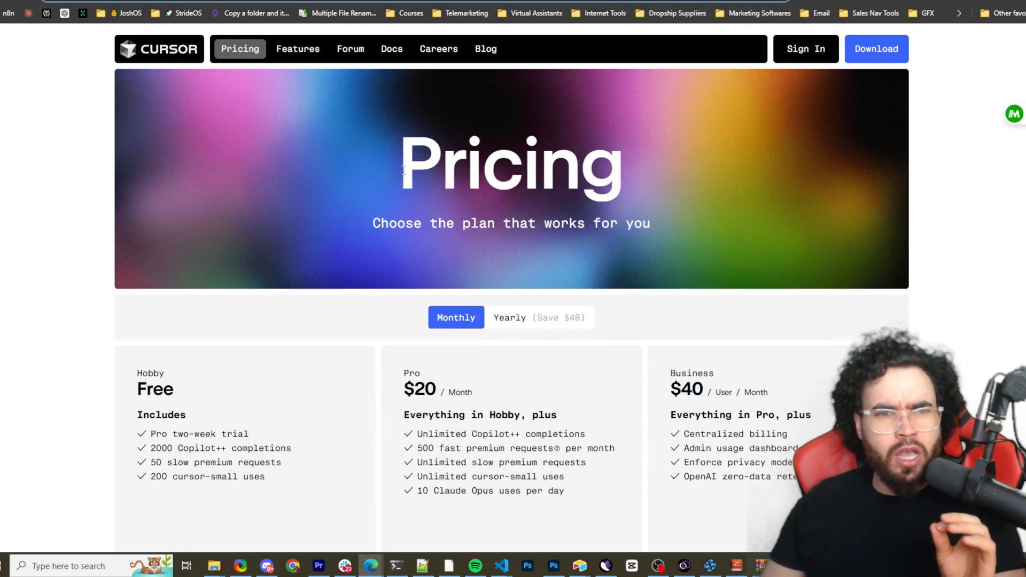
Scroll past the Cmd-K demo to Feels Familiar, Privacy & Security and testimonials
{"action": "scroll", "scroll_direction": "down", "scroll_amount": 3}
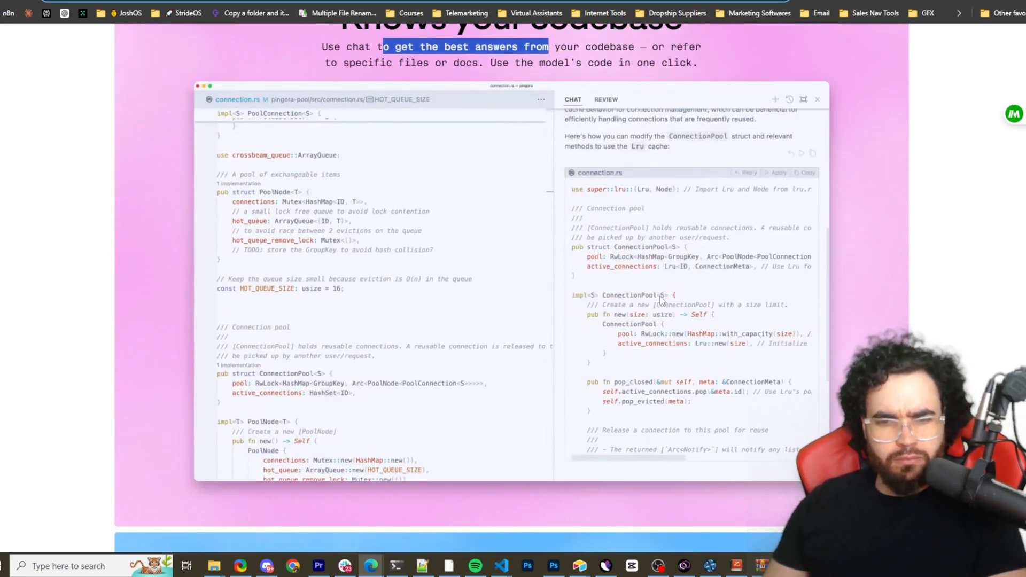
{"action": "scroll", "scroll_direction": "down", "scroll_amount": 3}
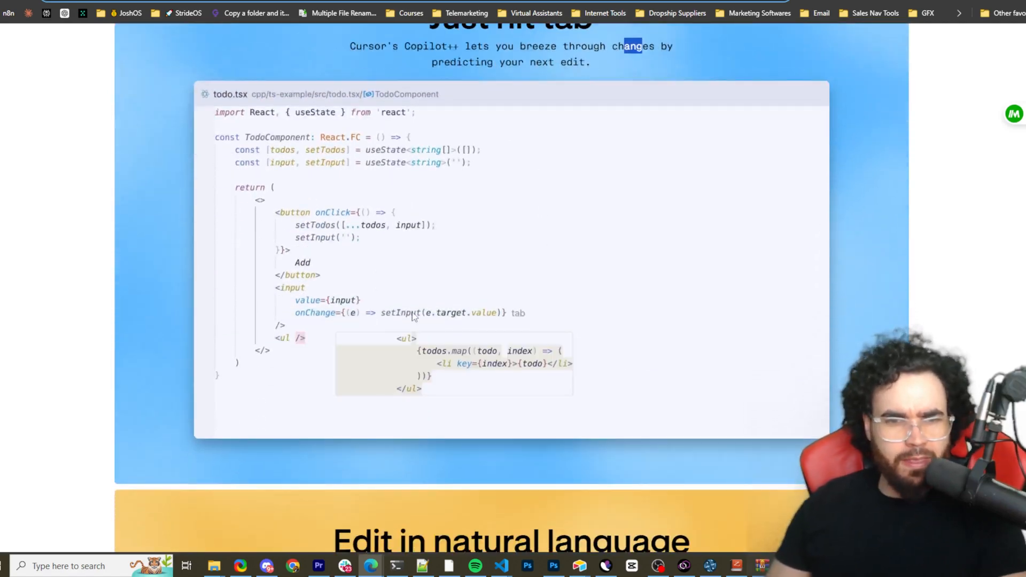
{"action": "scroll", "scroll_direction": "down", "scroll_amount": 3}
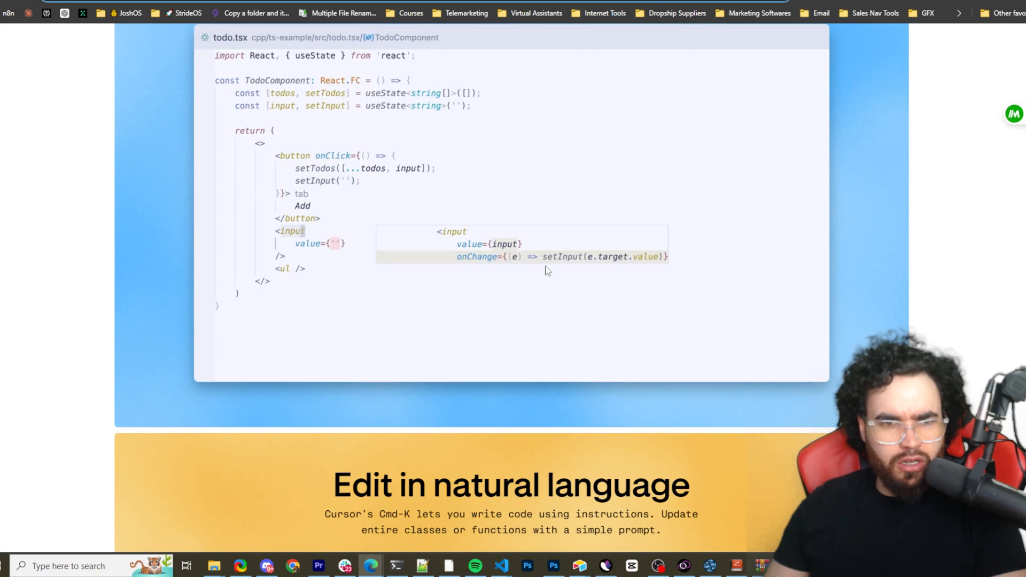
{"action": "scroll", "scroll_direction": "down", "scroll_amount": 3}
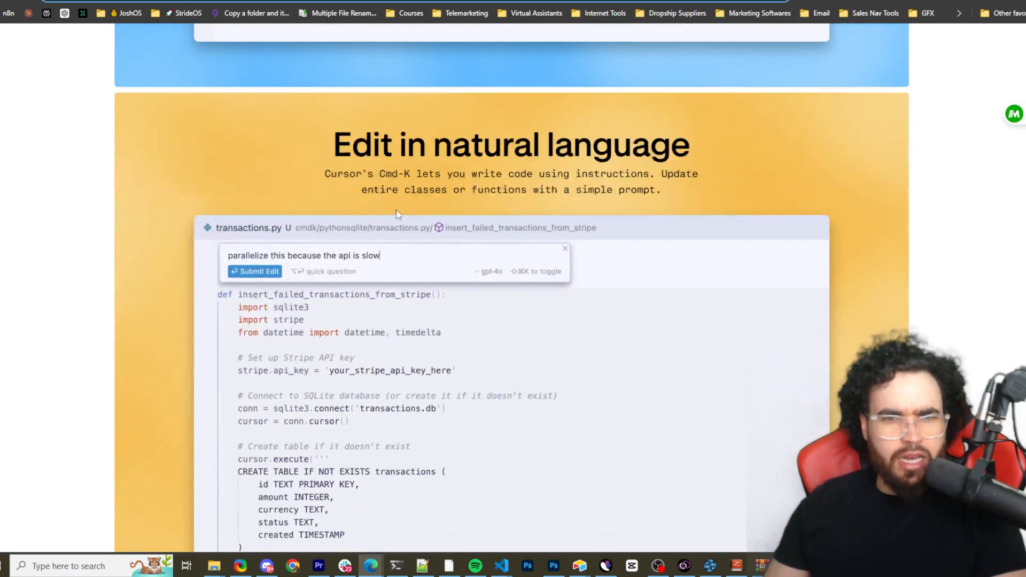
{"action": "left_click", "coordinate": [254, 271]}
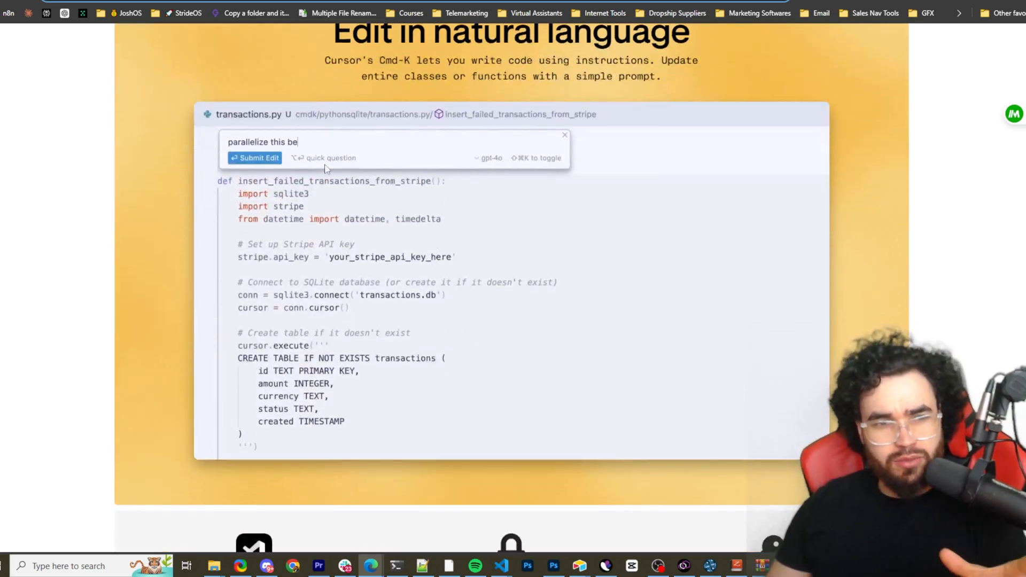
{"action": "scroll", "scroll_direction": "down", "scroll_amount": 3}
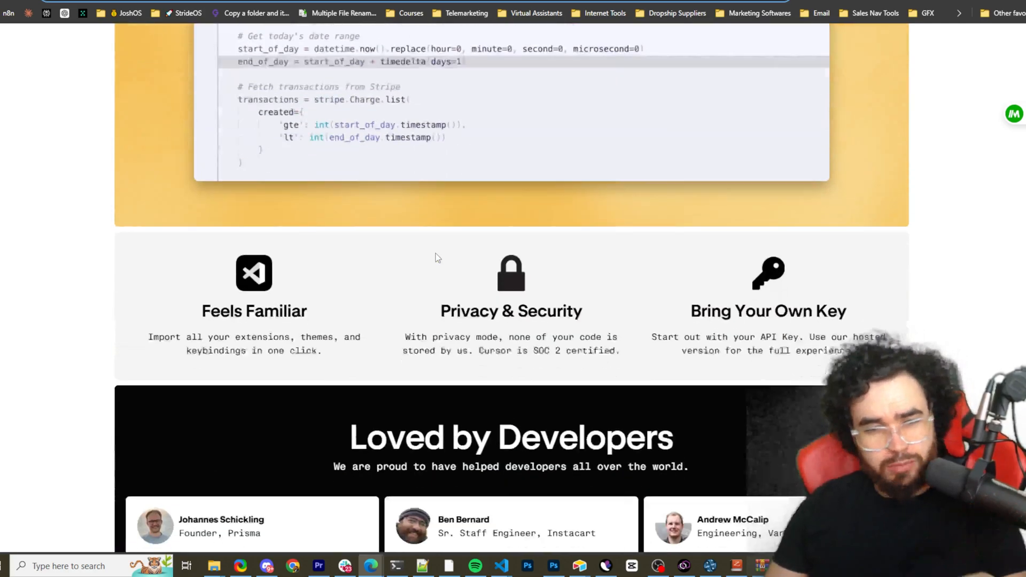
{"action": "scroll", "scroll_direction": "down", "scroll_amount": 3}
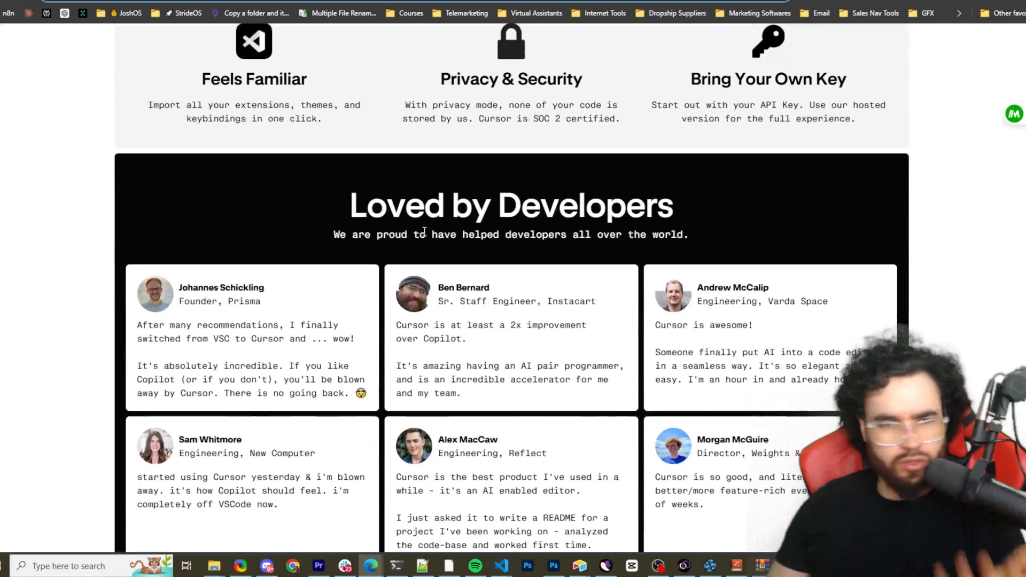
{"action": "scroll", "scroll_direction": "up", "scroll_amount": 3}
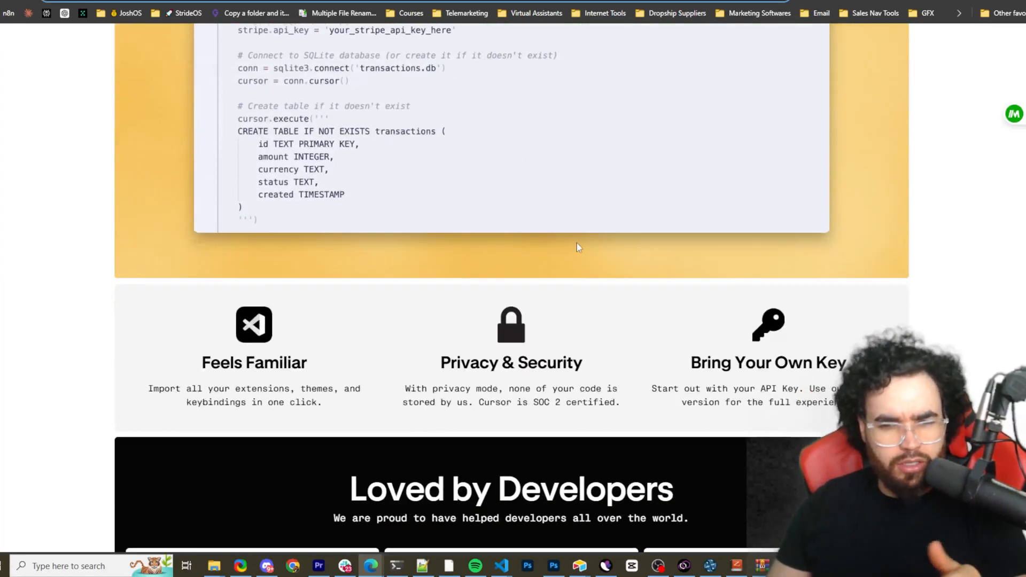
{"action": "scroll", "scroll_direction": "down", "scroll_amount": 3}
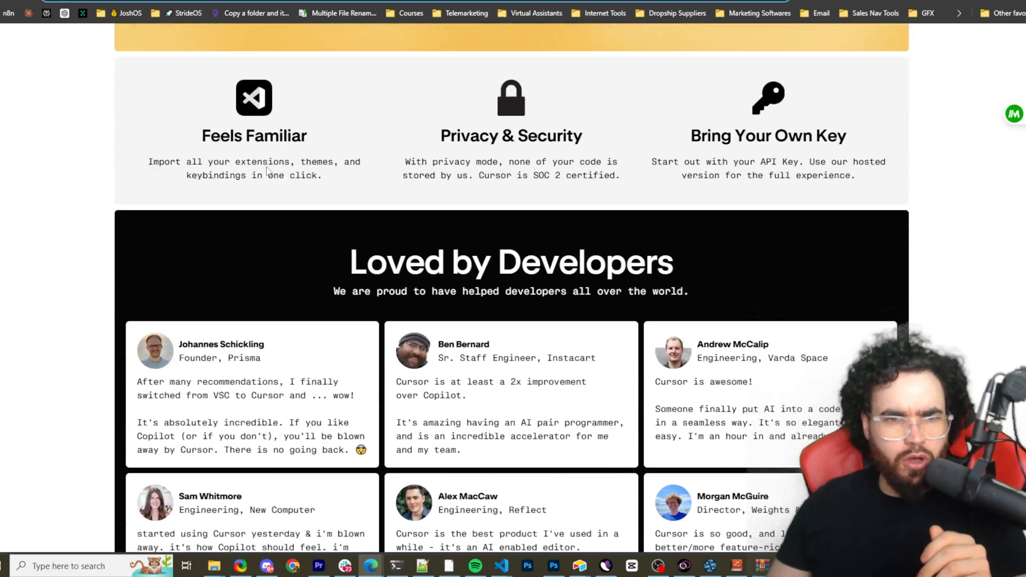
{"action": "mouse_move", "coordinate": [383, 187]}
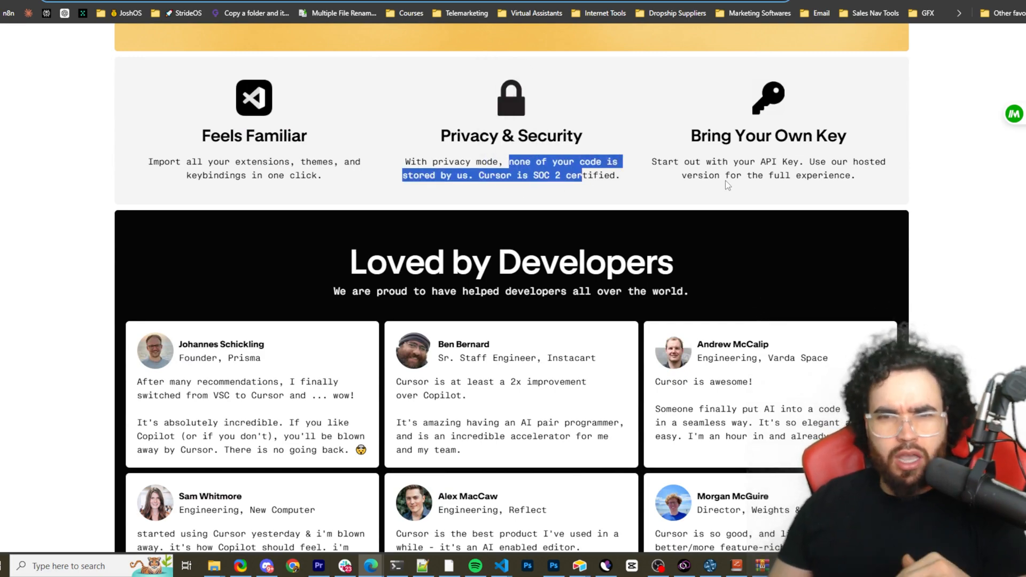
Scroll to the homepage footer and reach the Advanced > Shadow Workspace docs page
{"action": "scroll", "scroll_direction": "down", "scroll_amount": 3}
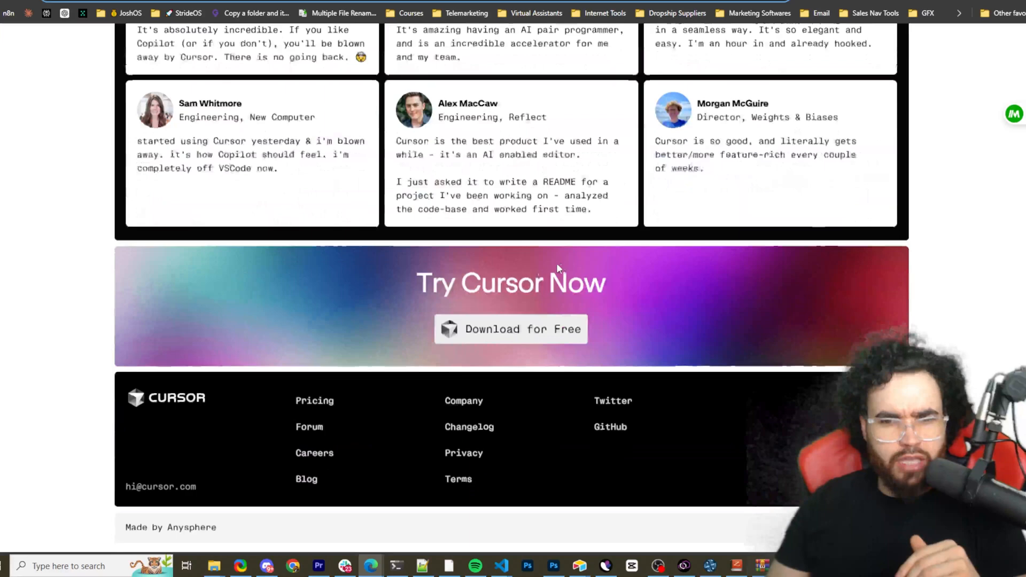
{"action": "scroll", "scroll_direction": "up", "scroll_amount": 3}
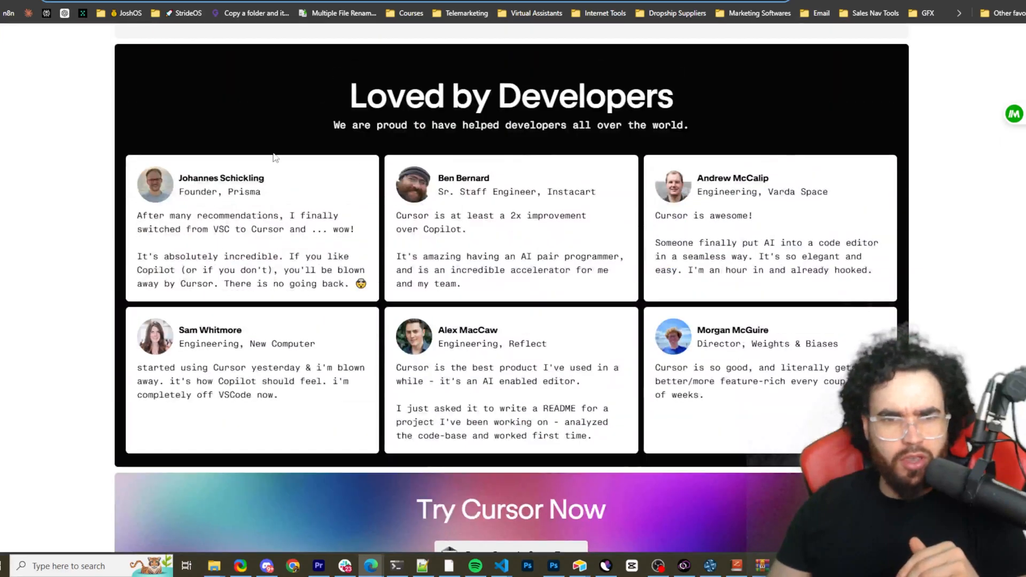
{"action": "scroll", "scroll_direction": "down", "scroll_amount": 3}
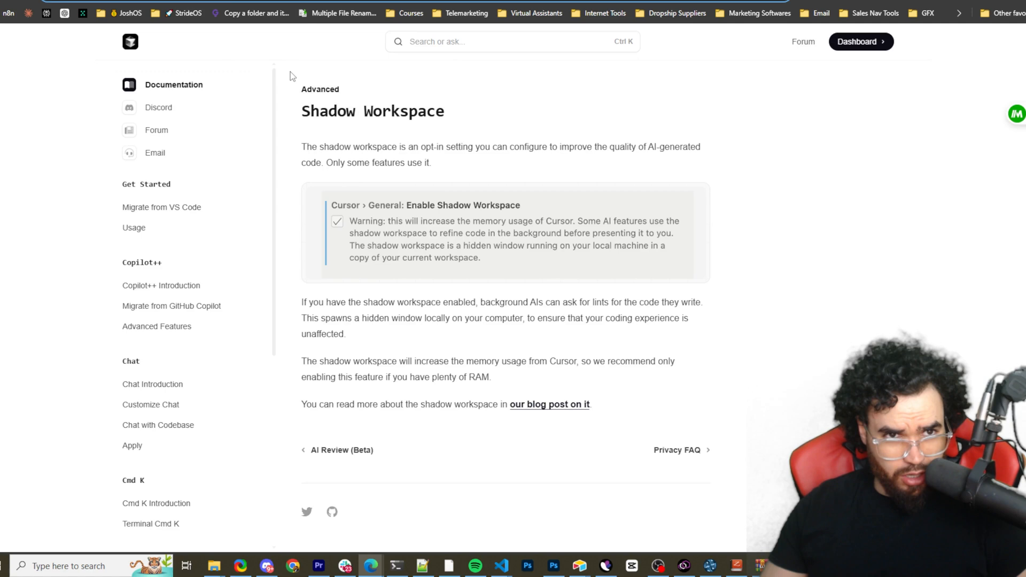
{"action": "mouse_move", "coordinate": [161, 207]}
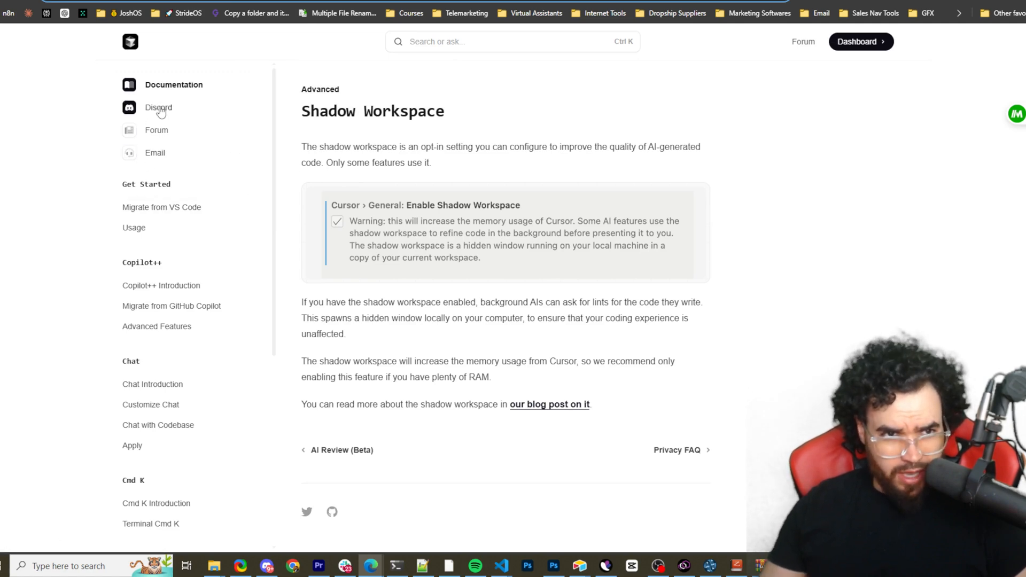
Visit Migrate from VS Code, Copilot++ Introduction, Migrate from GitHub Copilot, Advanced Features, then Chat Introduction
{"action": "left_click", "coordinate": [162, 207]}
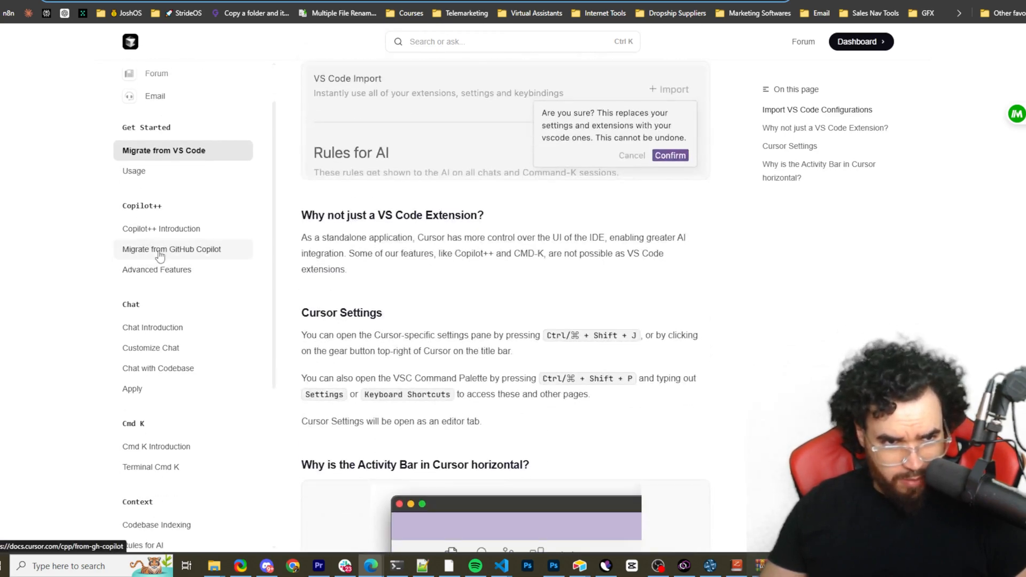
{"action": "left_click", "coordinate": [165, 228]}
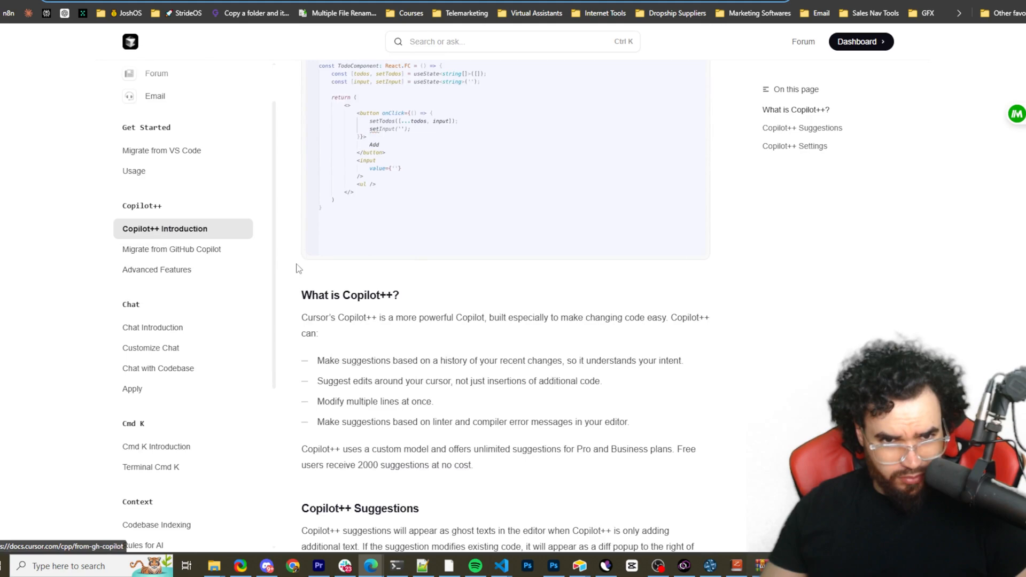
{"action": "scroll", "scroll_direction": "down", "scroll_amount": 3}
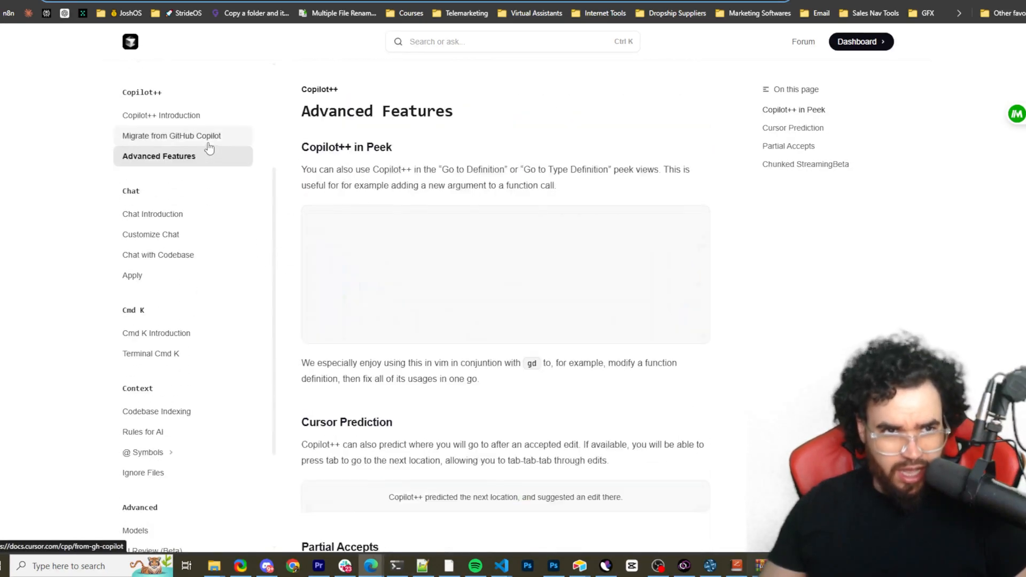
{"action": "left_click", "coordinate": [172, 135]}
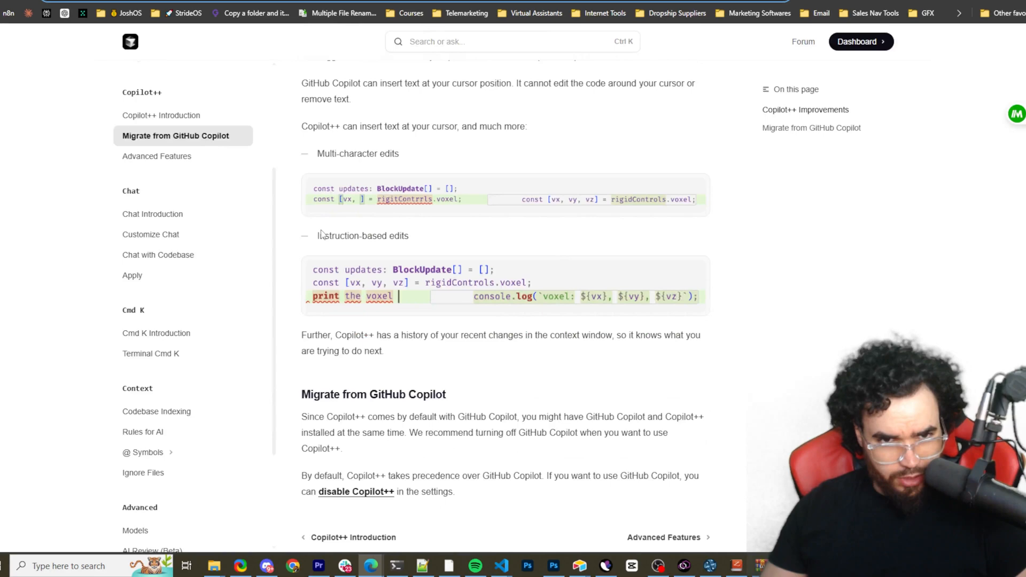
{"action": "left_click", "coordinate": [157, 155]}
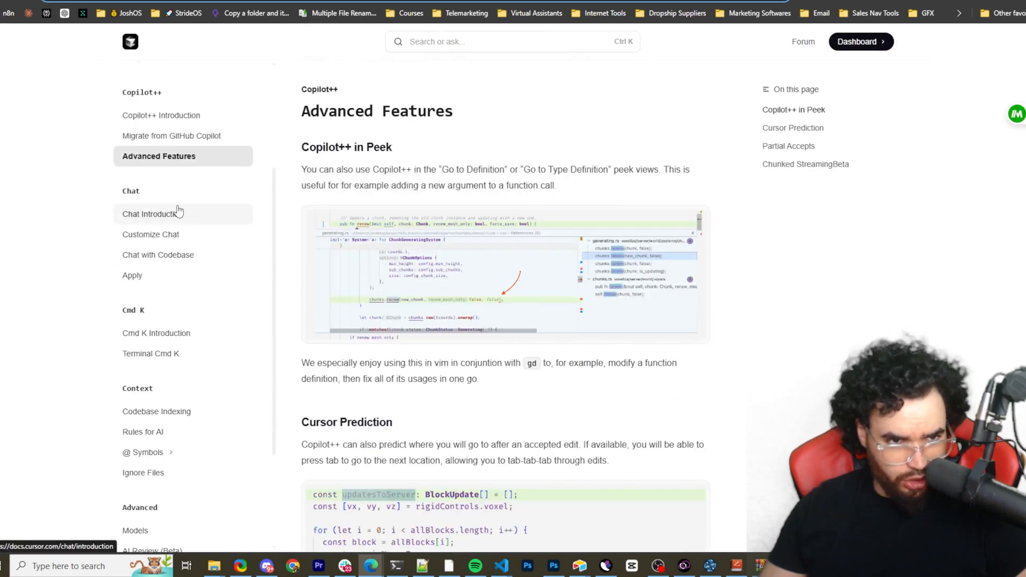
{"action": "left_click", "coordinate": [155, 213]}
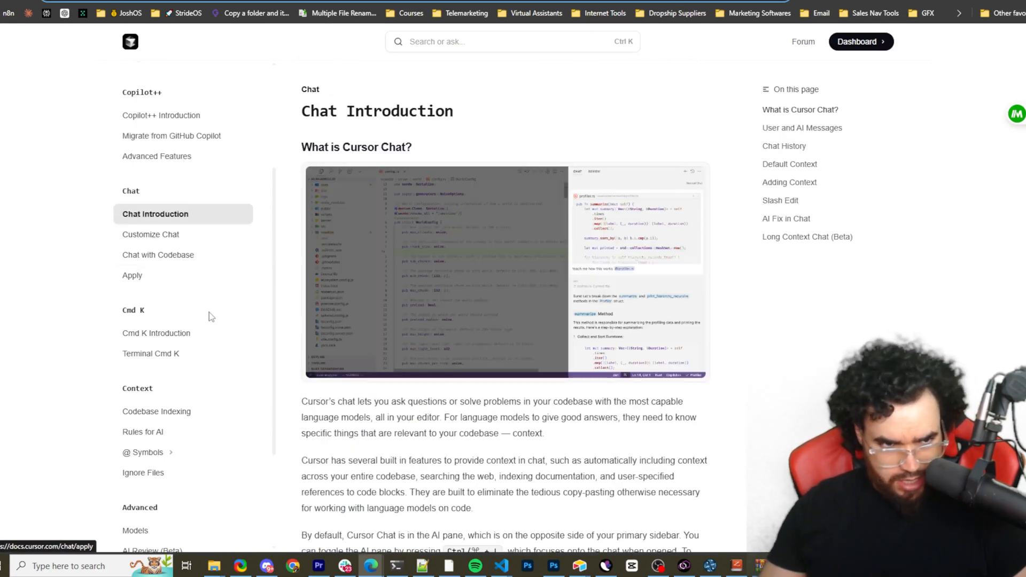
{"action": "scroll", "scroll_direction": "down", "scroll_amount": 3}
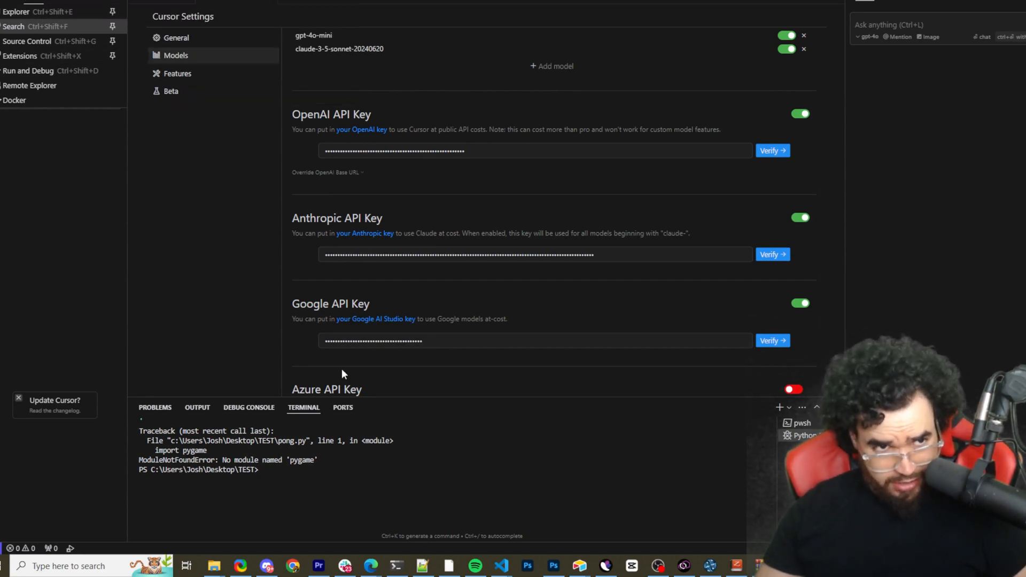
{"action": "mouse_move", "coordinate": [501, 566]}
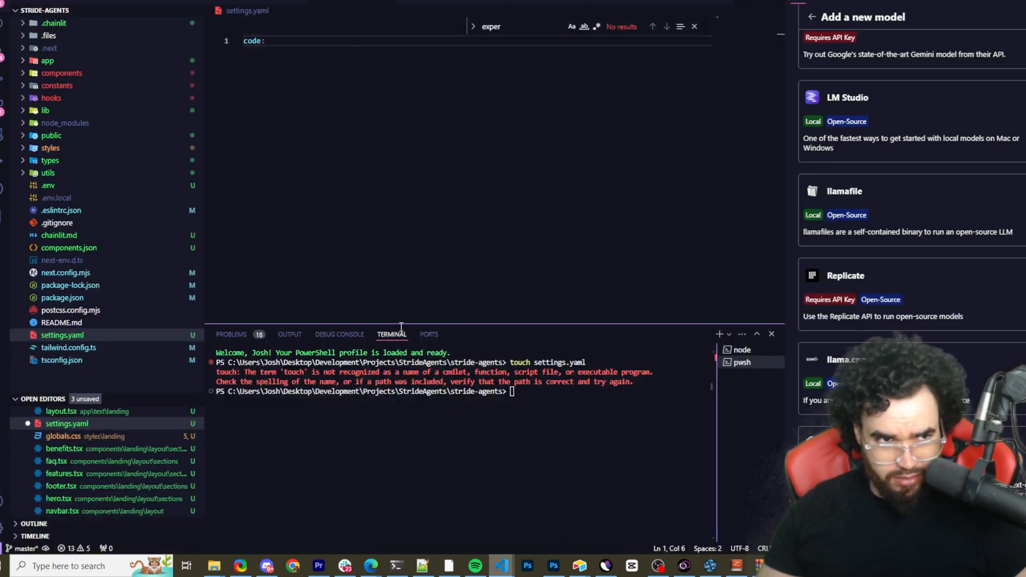
{"action": "mouse_move", "coordinate": [903, 5]}
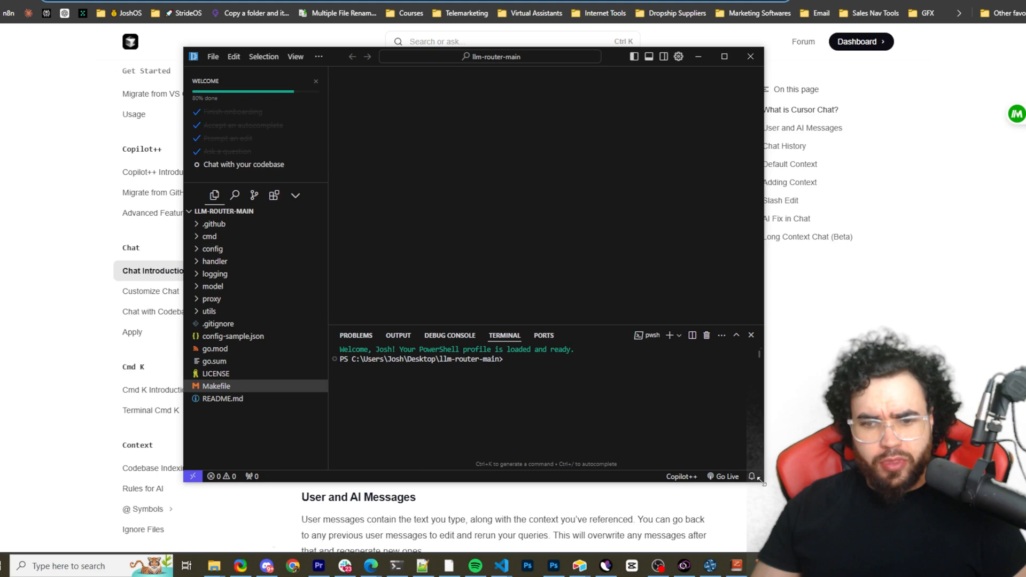
Expand the handler folder and open handler.go from llm-router-main
{"action": "left_click", "coordinate": [215, 373]}
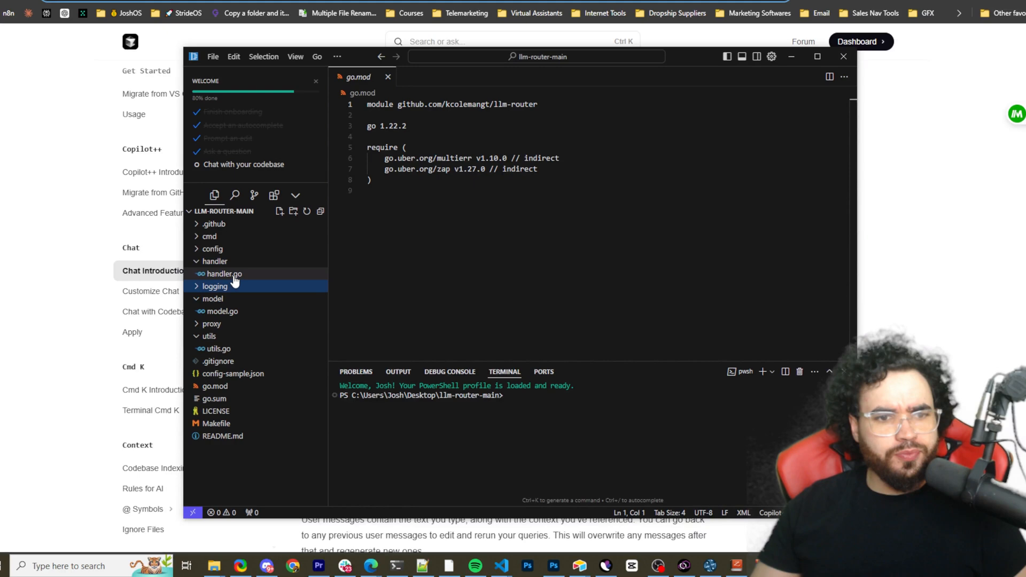
{"action": "left_click", "coordinate": [223, 274]}
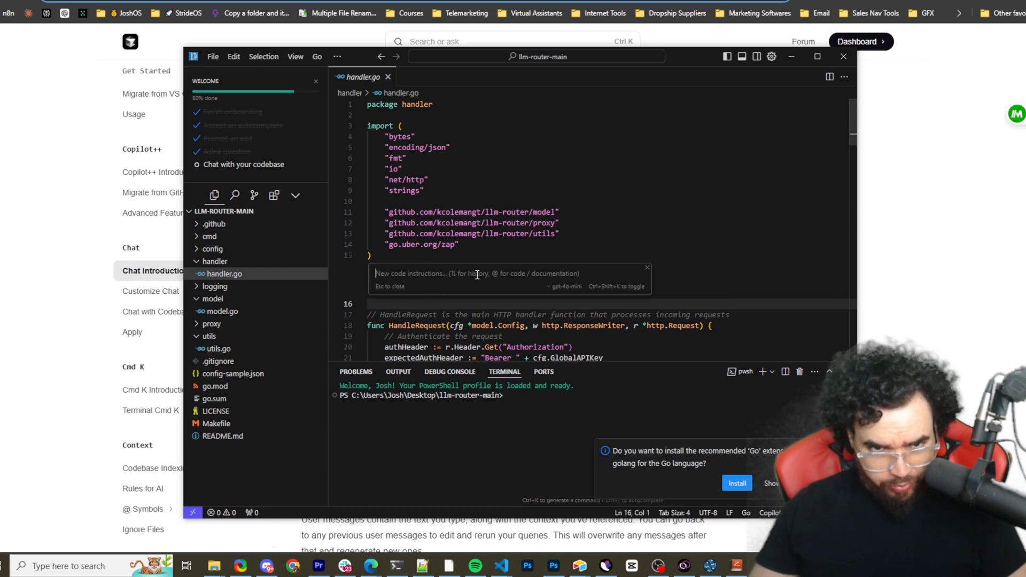
Prompt the inline AI for Python code in handler.go and preview the generated suggestion
{"action": "left_click", "coordinate": [564, 287]}
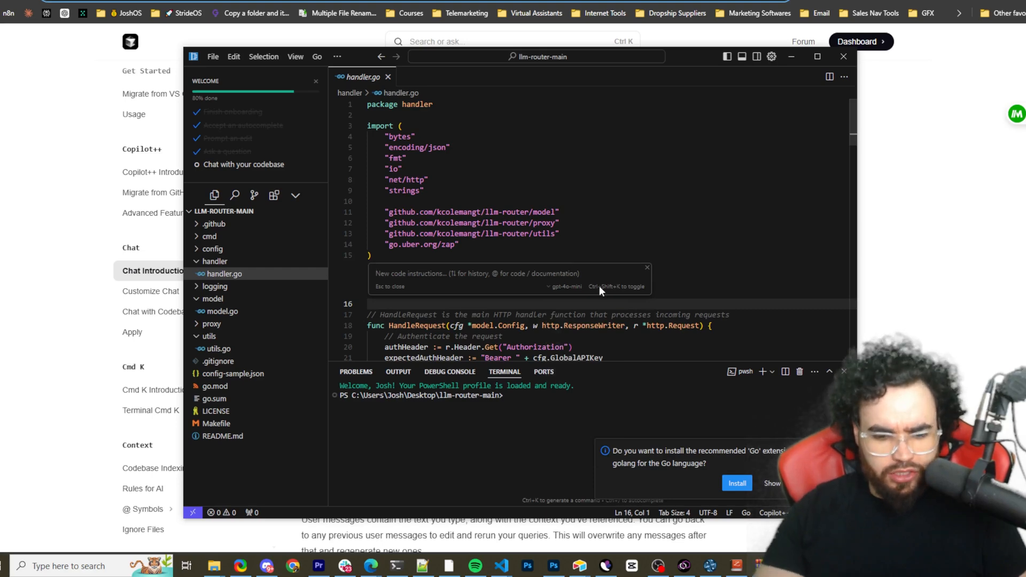
{"action": "type", "text": "write some"}
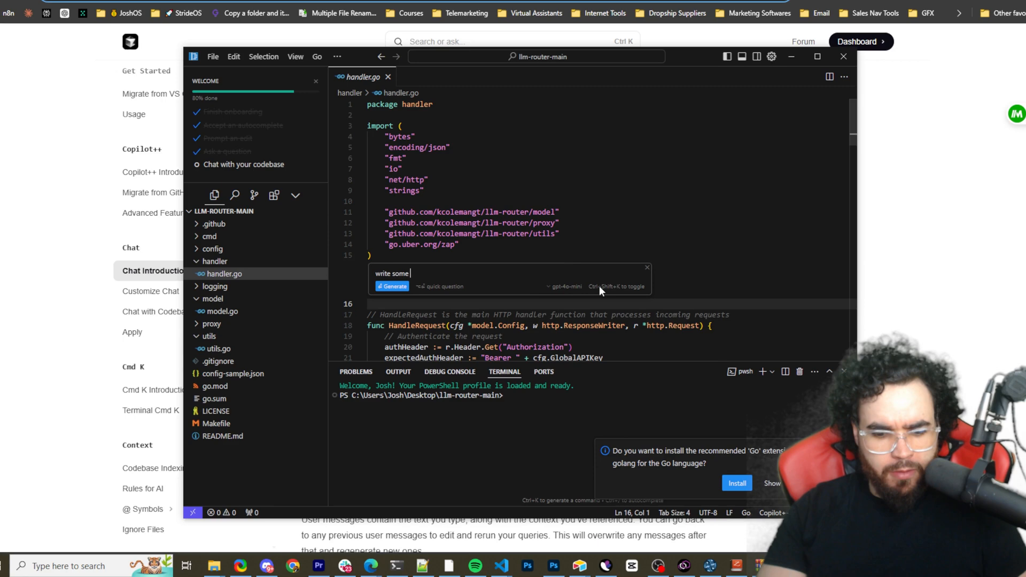
{"action": "type", "text": "python code"}
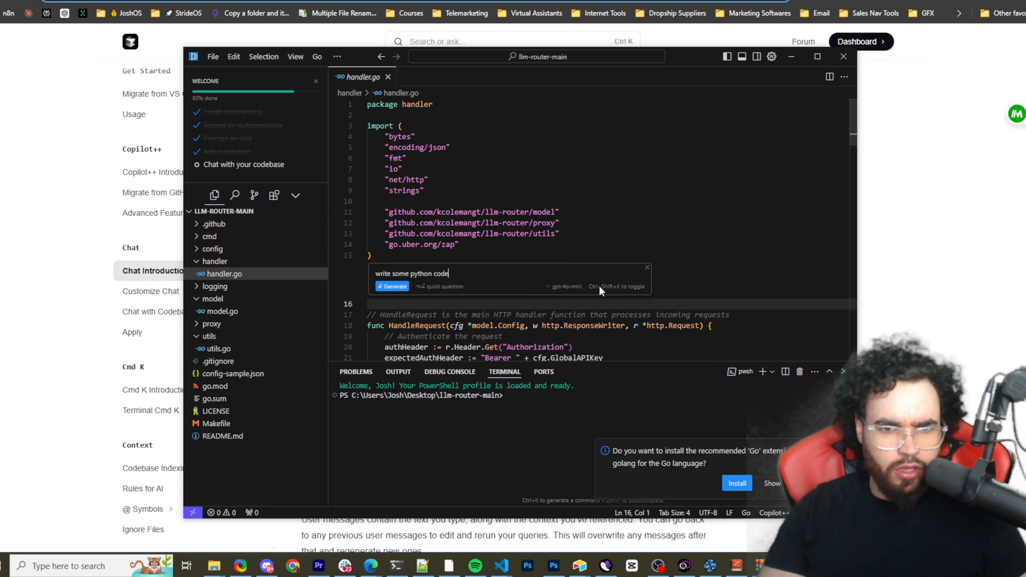
{"action": "left_click", "coordinate": [392, 286]}
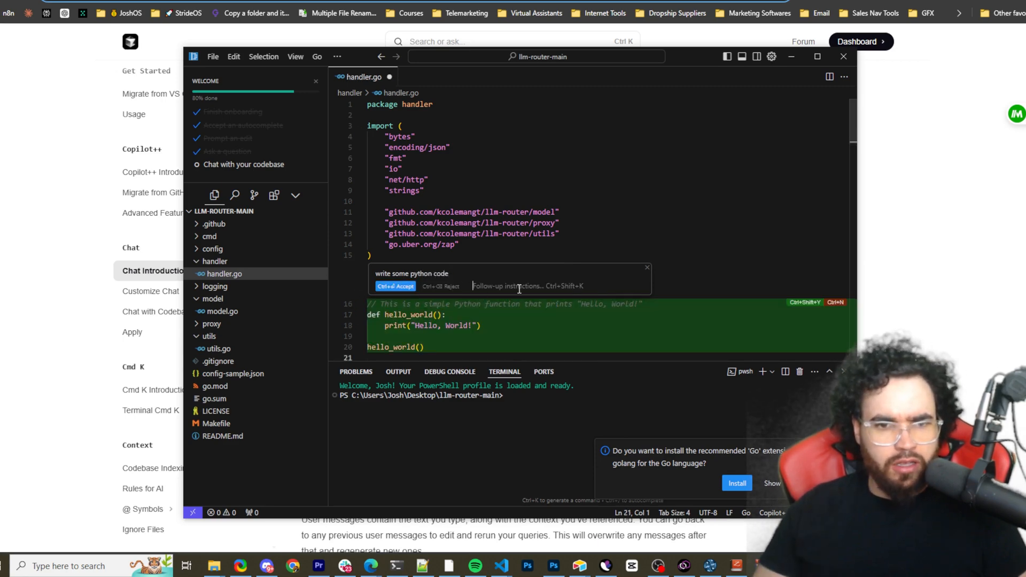
{"action": "scroll", "scroll_direction": "down", "scroll_amount": 3}
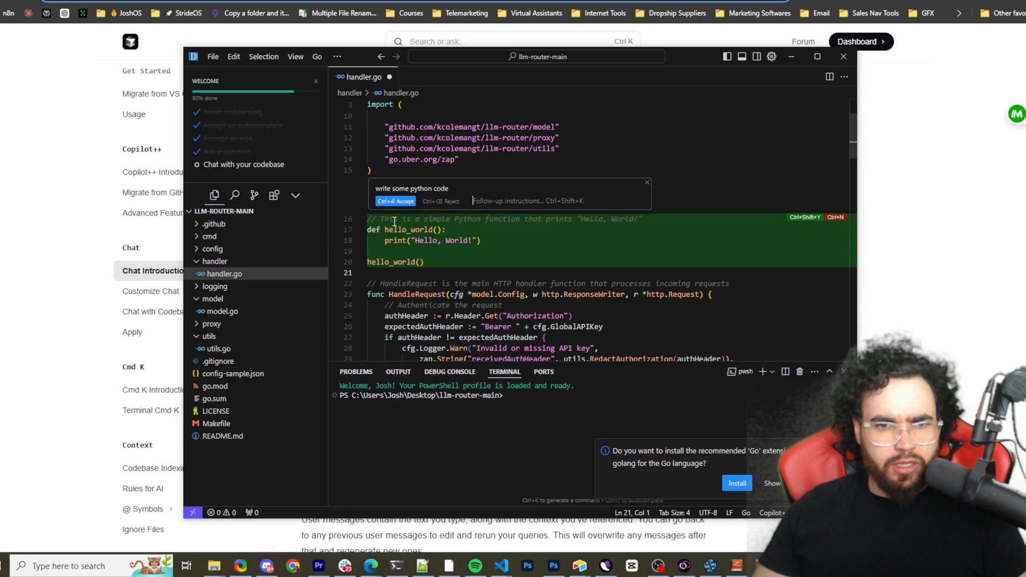
{"action": "left_click_drag", "start_coordinate": [393, 219], "coordinate": [482, 240]}
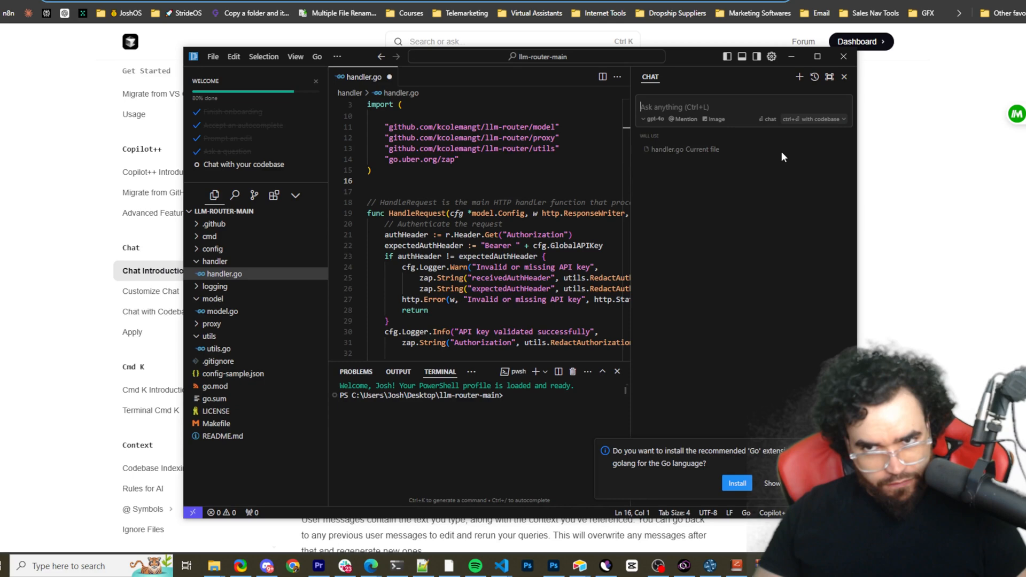
{"action": "mouse_move", "coordinate": [678, 117]}
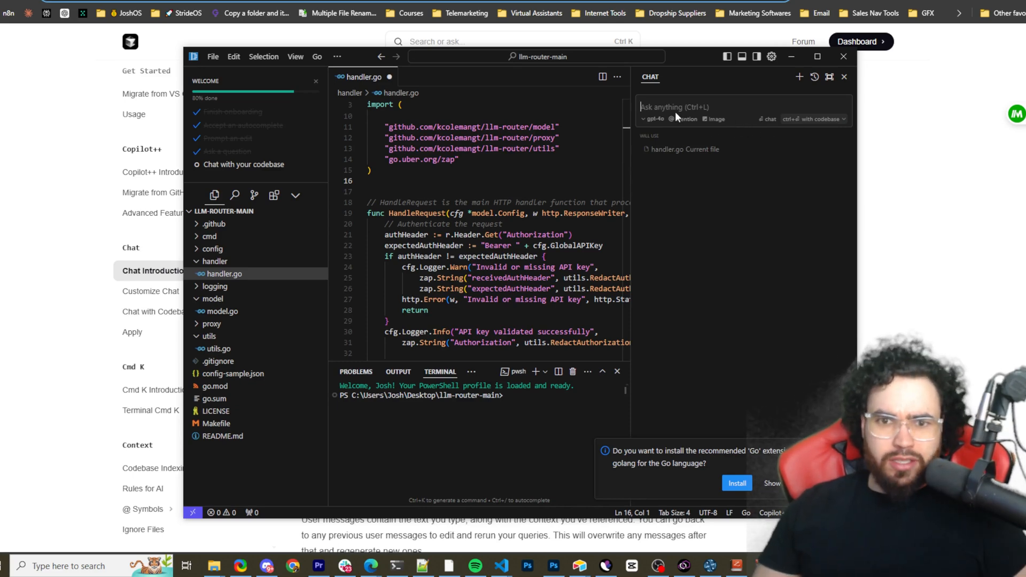
{"action": "mouse_move", "coordinate": [717, 140]}
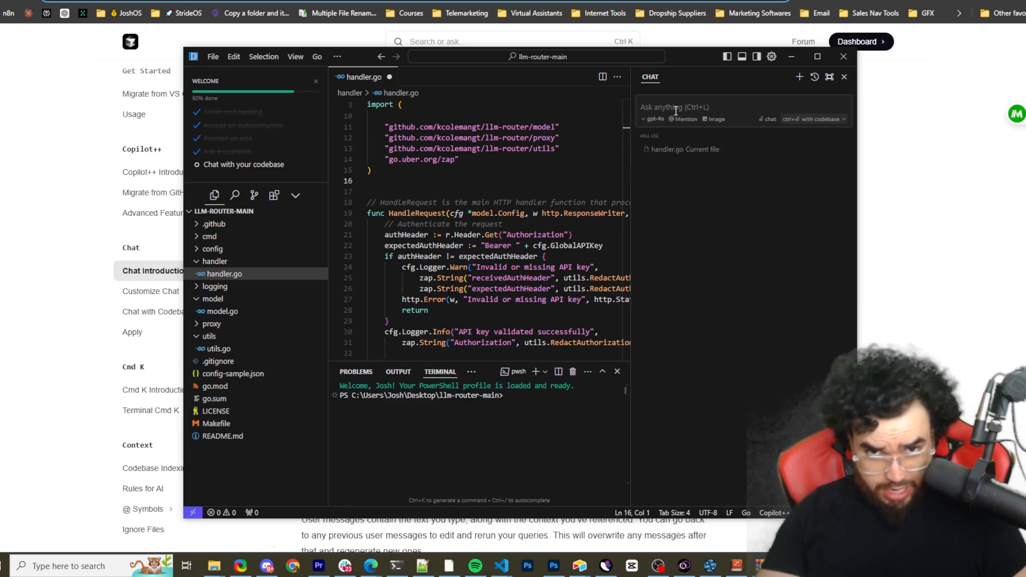
Send 'write me the python snake game' to the chat and scroll through the pygame answer
{"action": "type", "text": "write me the python snake game"}
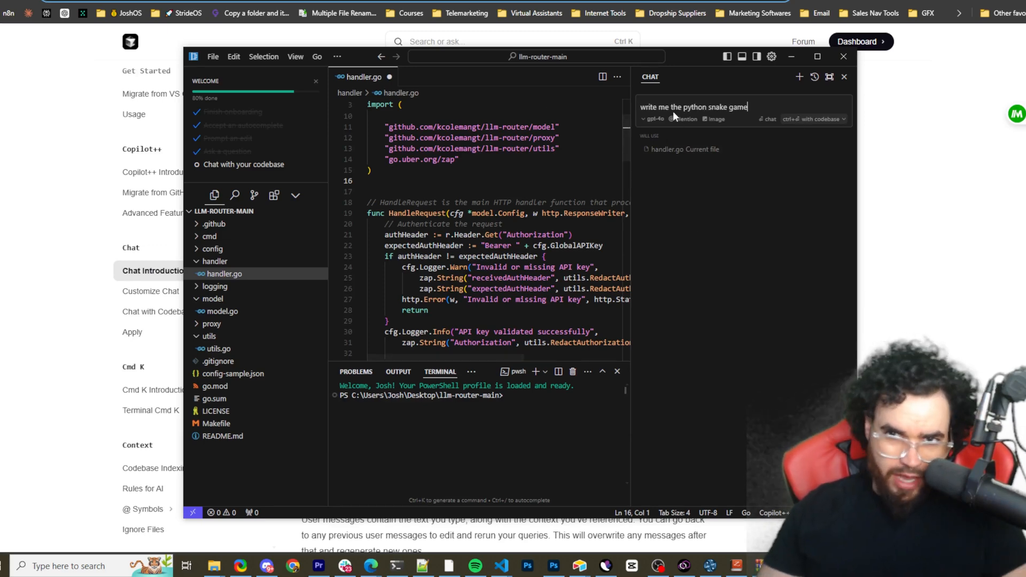
{"action": "key", "text": "Enter"}
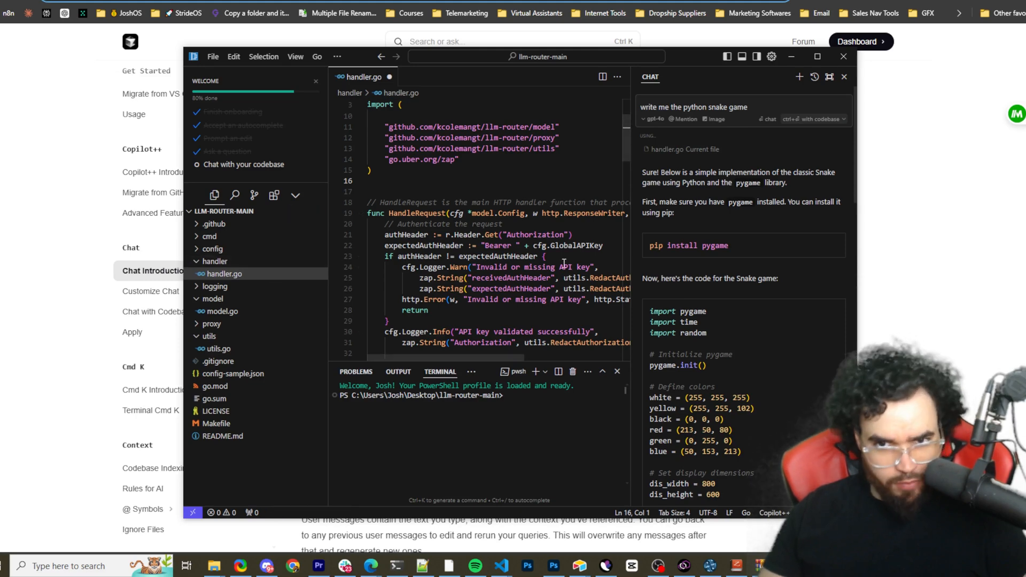
{"action": "scroll", "scroll_direction": "down", "scroll_amount": 3}
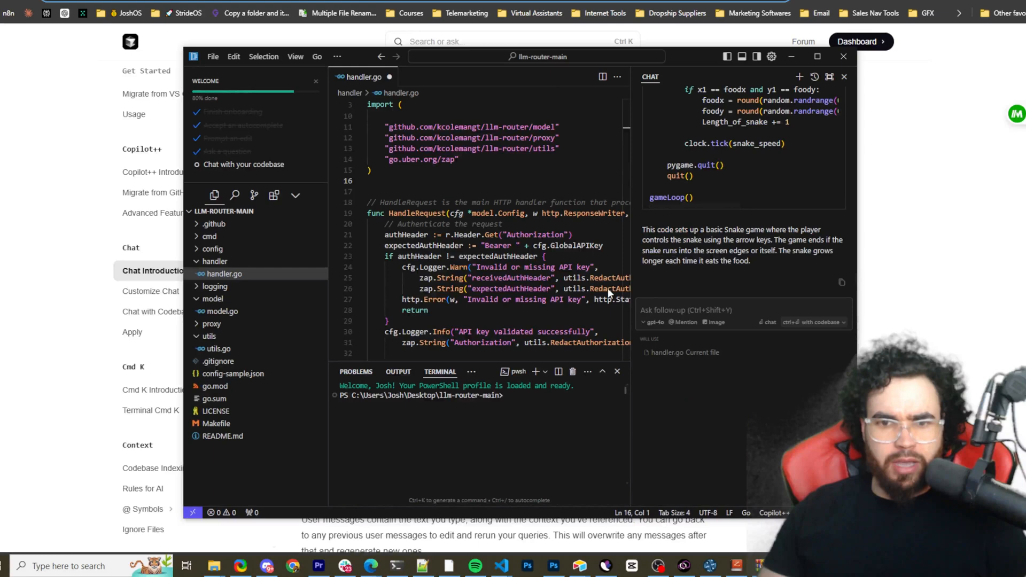
{"action": "mouse_move", "coordinate": [714, 359]}
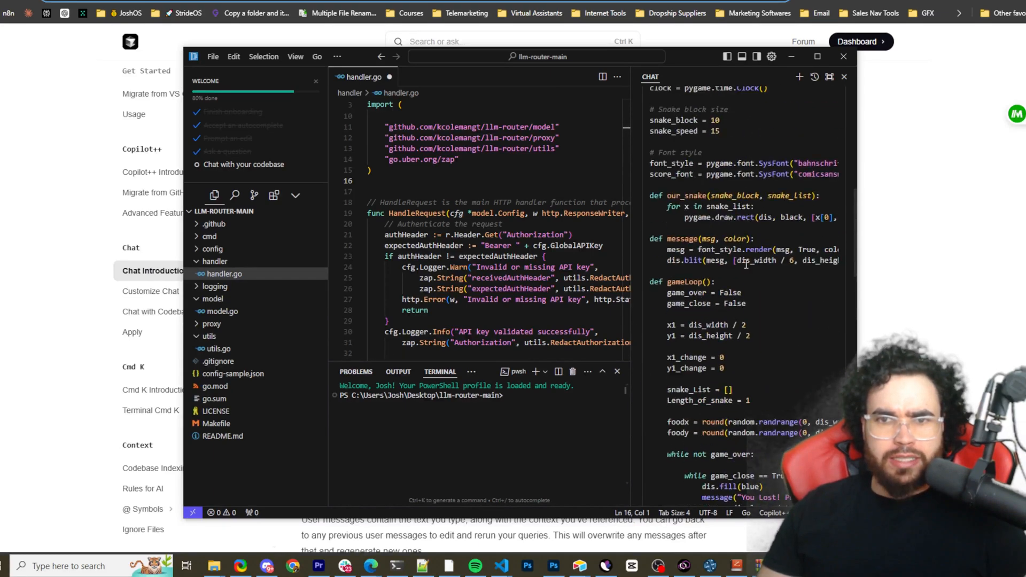
Open Cursor Settings, scroll through the General options, then switch to Models
{"action": "left_click", "coordinate": [772, 56]}
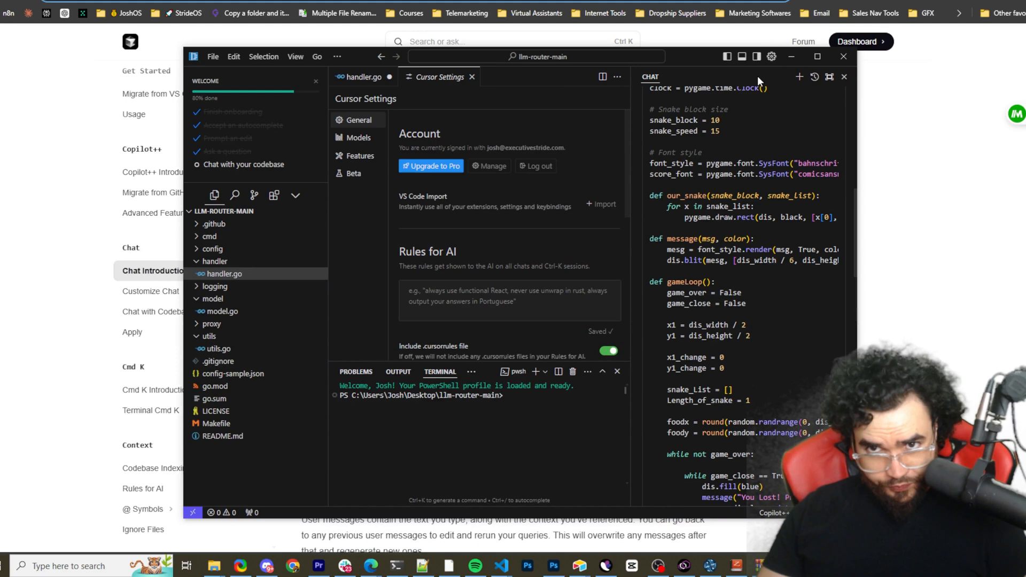
{"action": "mouse_move", "coordinate": [853, 111]}
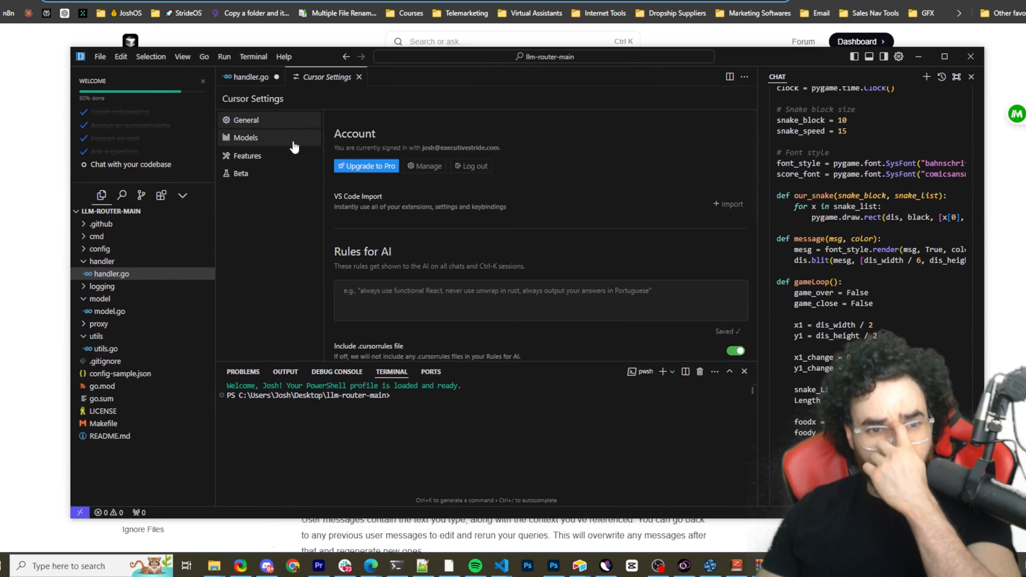
{"action": "scroll", "scroll_direction": "down", "scroll_amount": 3}
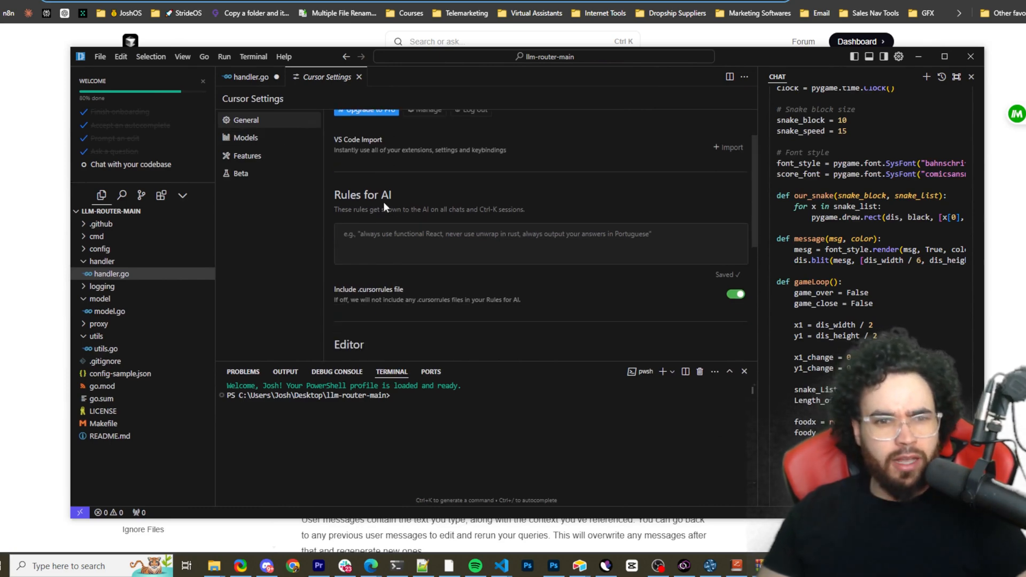
{"action": "scroll", "scroll_direction": "down", "scroll_amount": 3}
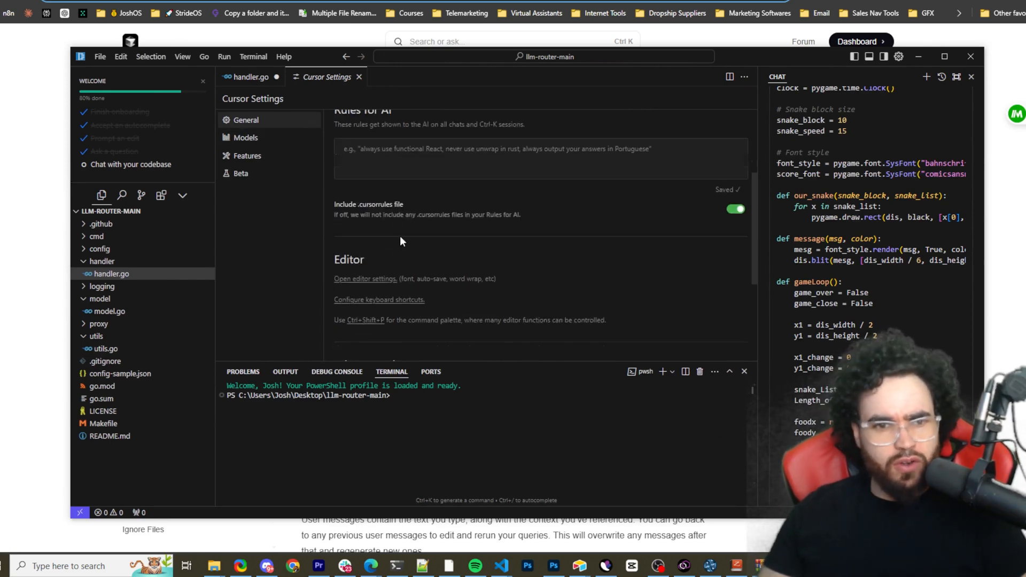
{"action": "scroll", "scroll_direction": "down", "scroll_amount": 3}
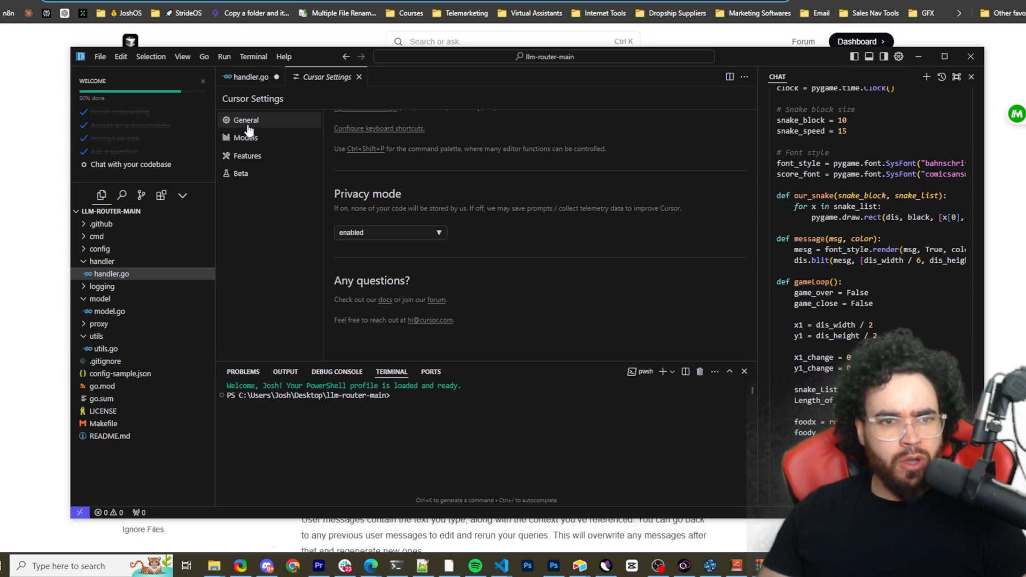
{"action": "left_click", "coordinate": [245, 138]}
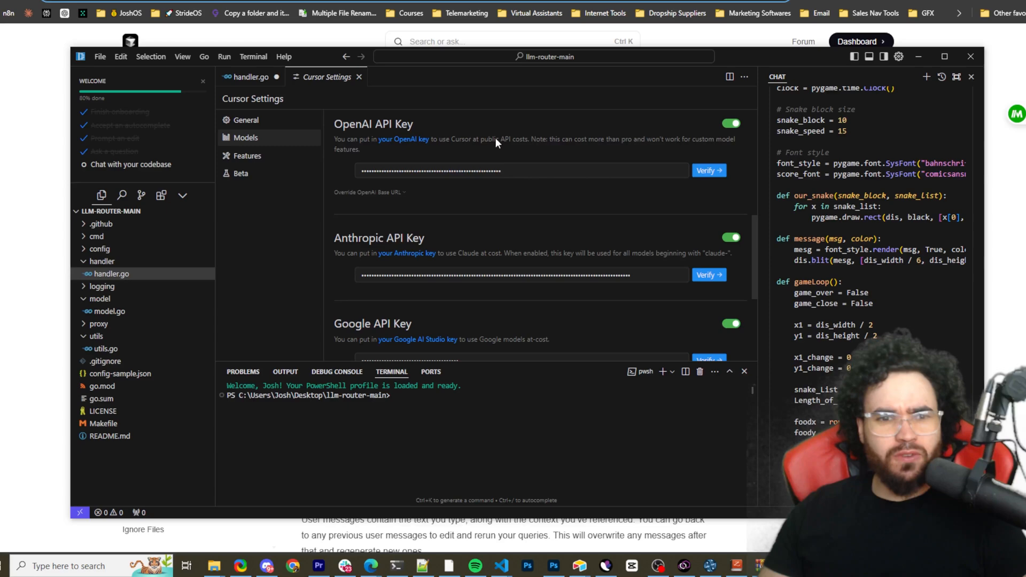
{"action": "mouse_move", "coordinate": [499, 199]}
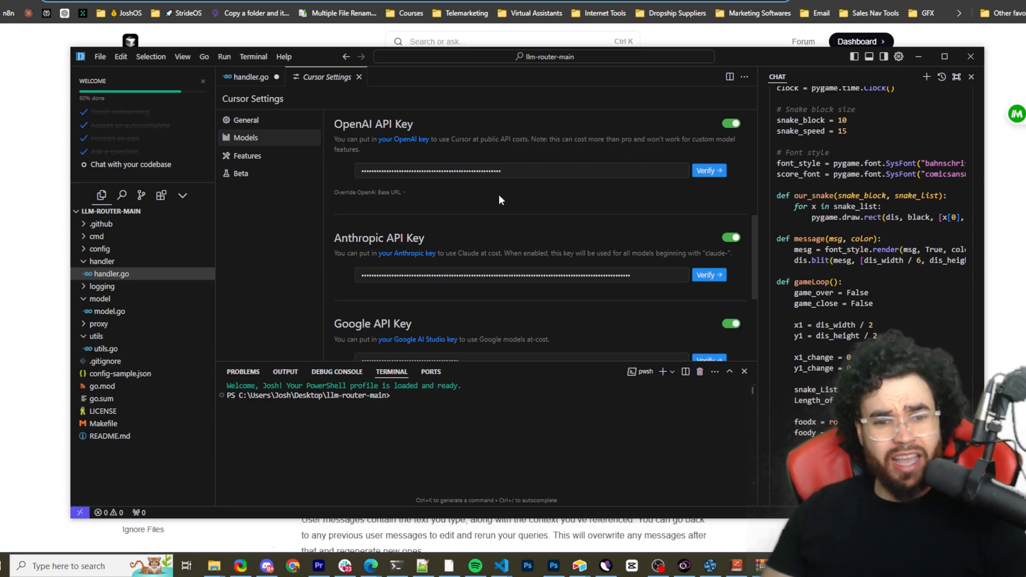
{"action": "scroll", "scroll_direction": "down", "scroll_amount": 3}
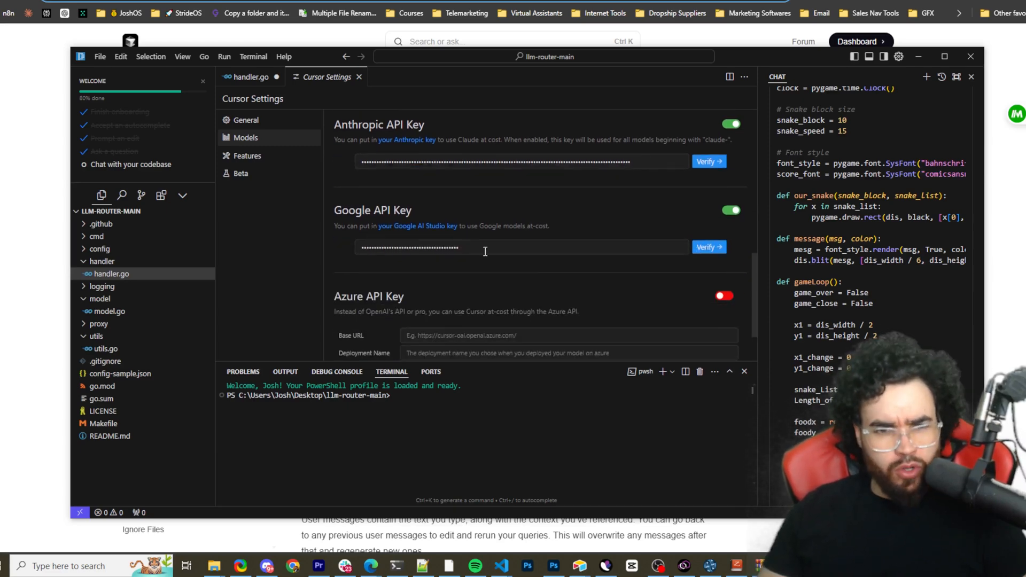
{"action": "scroll", "scroll_direction": "down", "scroll_amount": 3}
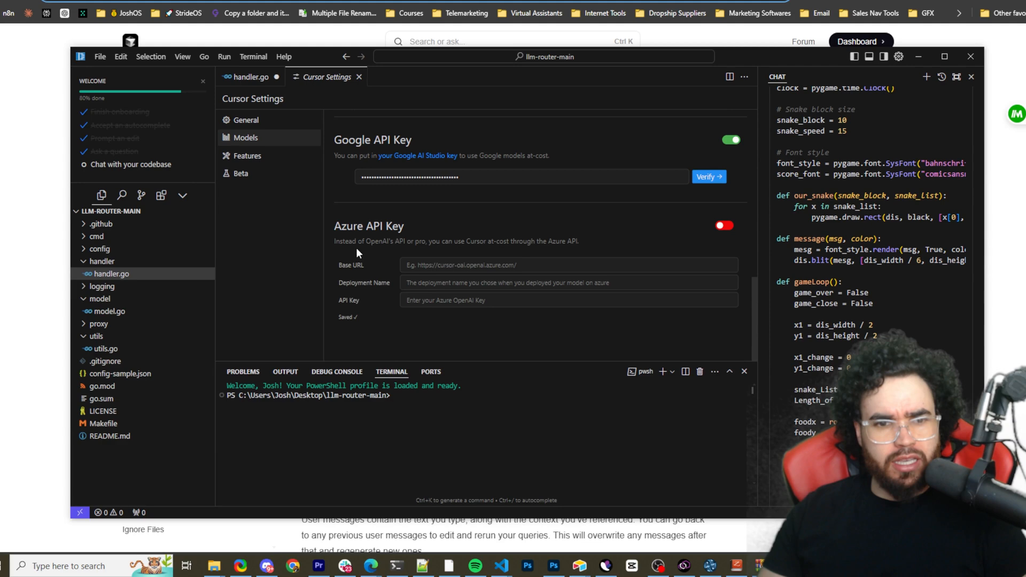
{"action": "scroll", "scroll_direction": "down", "scroll_amount": 3}
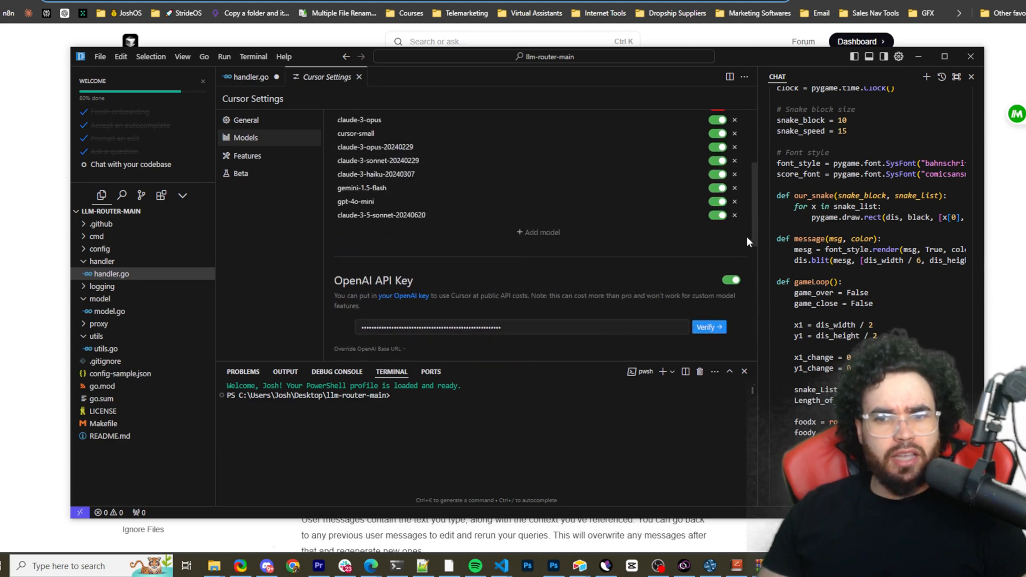
{"action": "scroll", "scroll_direction": "down", "scroll_amount": 3}
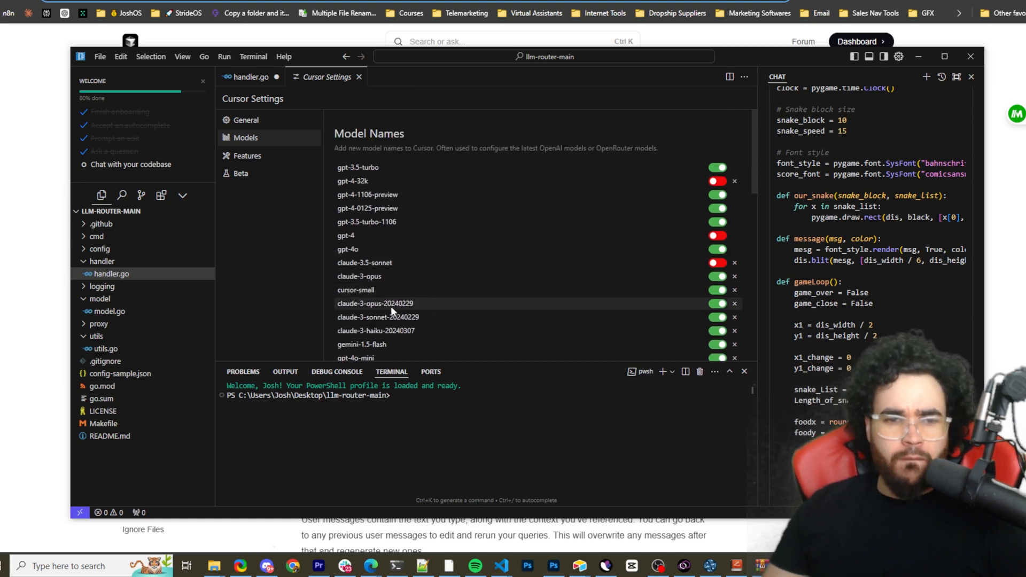
{"action": "scroll", "scroll_direction": "down", "scroll_amount": 3}
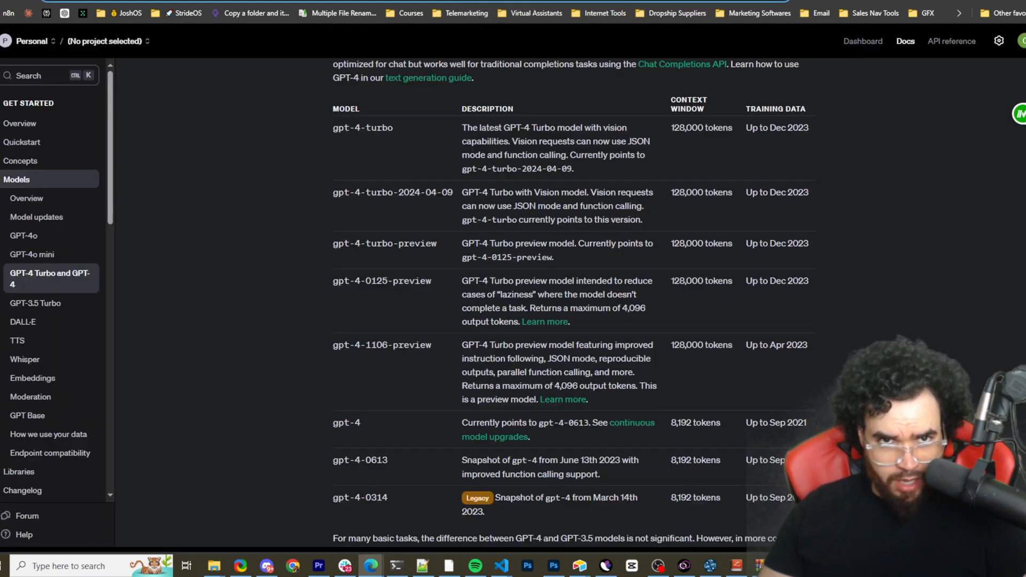
{"action": "mouse_move", "coordinate": [385, 455]}
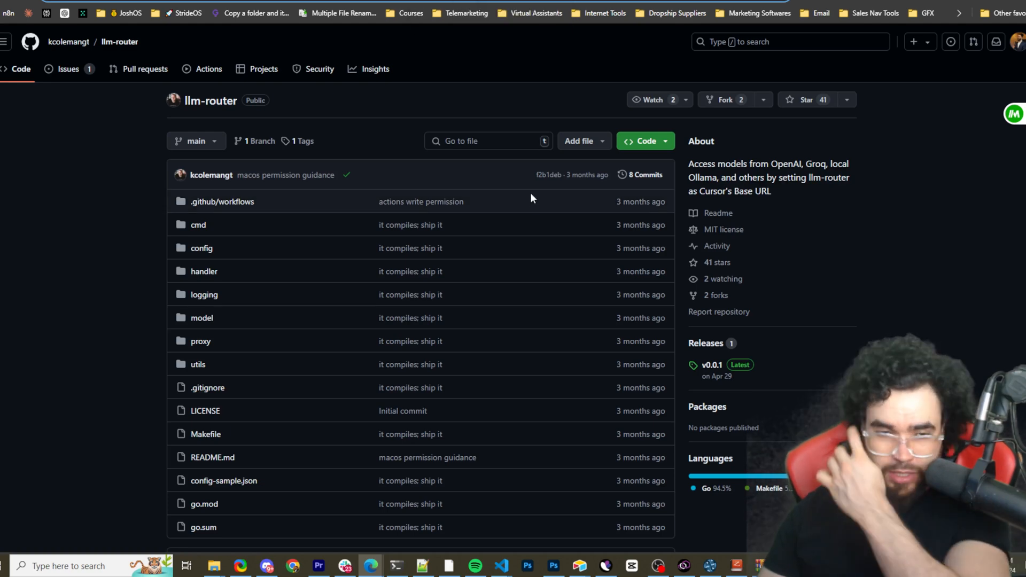
Scroll the llm-router README past the background and demo video to Getting Started
{"action": "scroll", "scroll_direction": "down", "scroll_amount": 3}
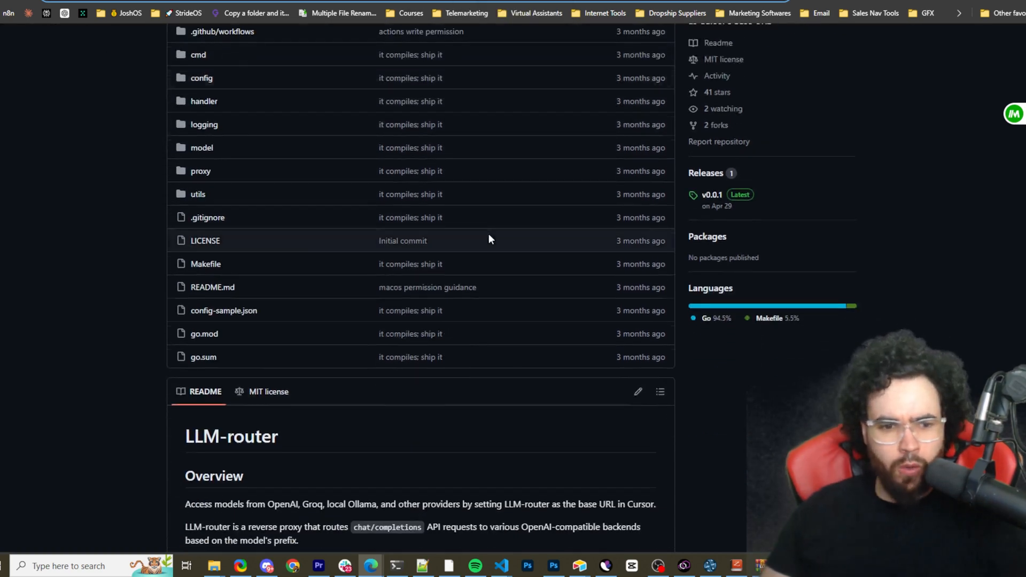
{"action": "scroll", "scroll_direction": "down", "scroll_amount": 3}
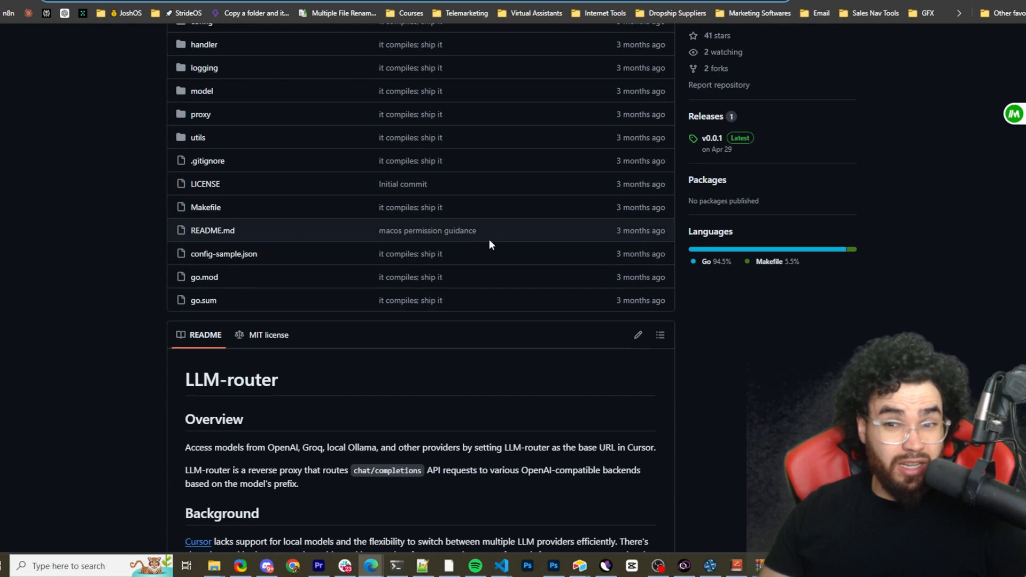
{"action": "scroll", "scroll_direction": "down", "scroll_amount": 3}
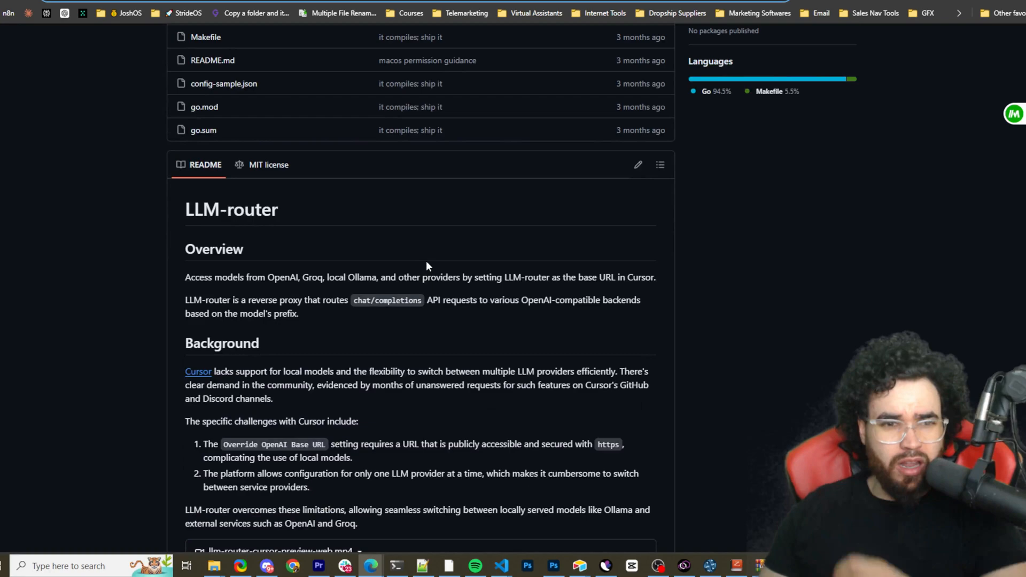
{"action": "scroll", "scroll_direction": "down", "scroll_amount": 3}
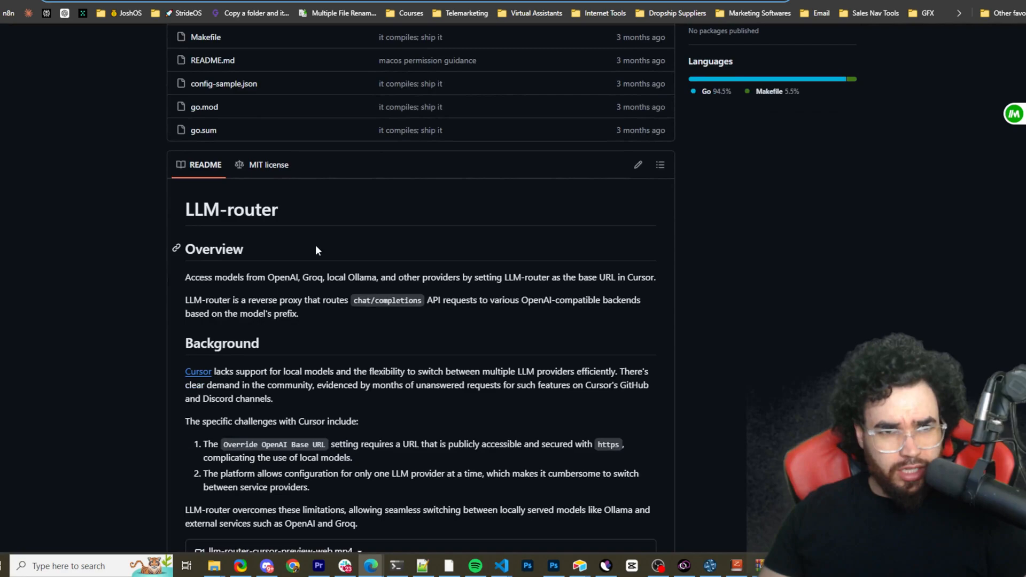
{"action": "scroll", "scroll_direction": "up", "scroll_amount": 3}
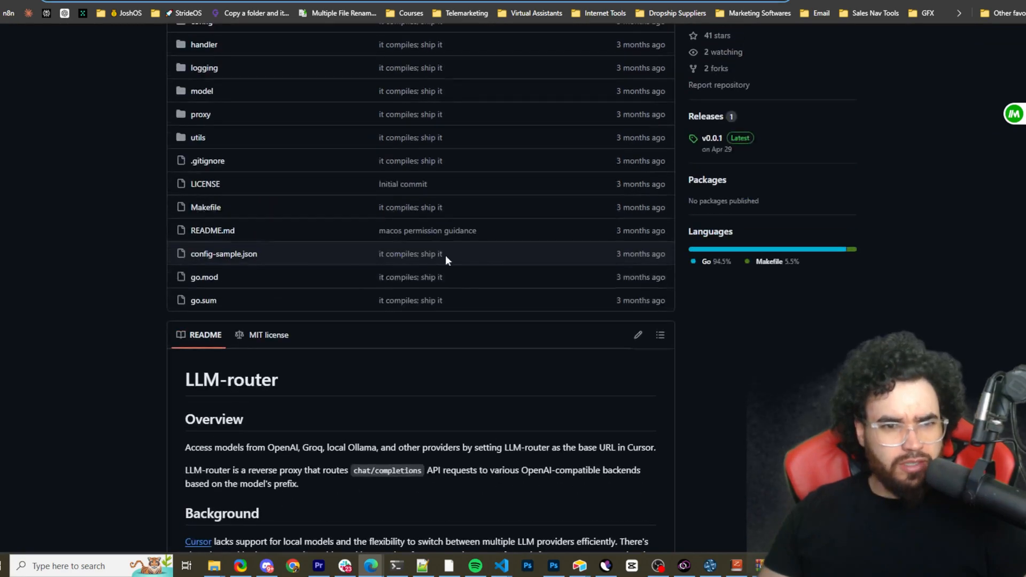
{"action": "scroll", "scroll_direction": "down", "scroll_amount": 3}
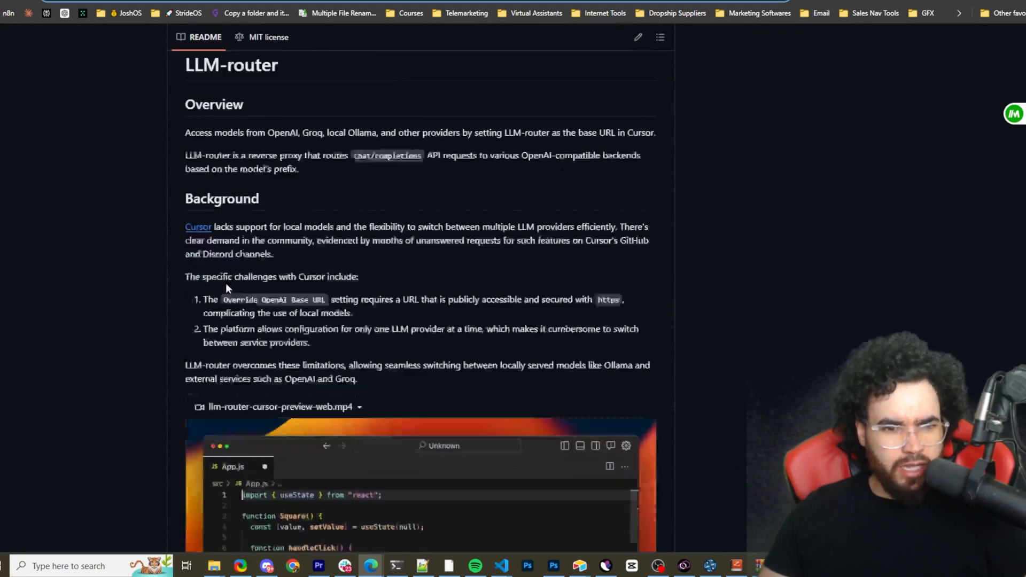
{"action": "scroll", "scroll_direction": "up", "scroll_amount": 3}
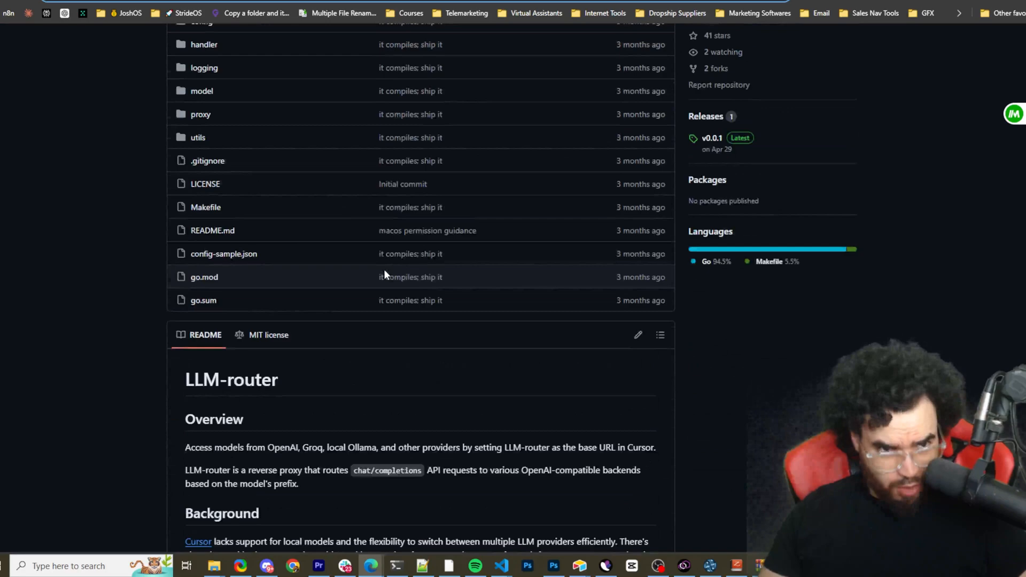
{"action": "scroll", "scroll_direction": "down", "scroll_amount": 3}
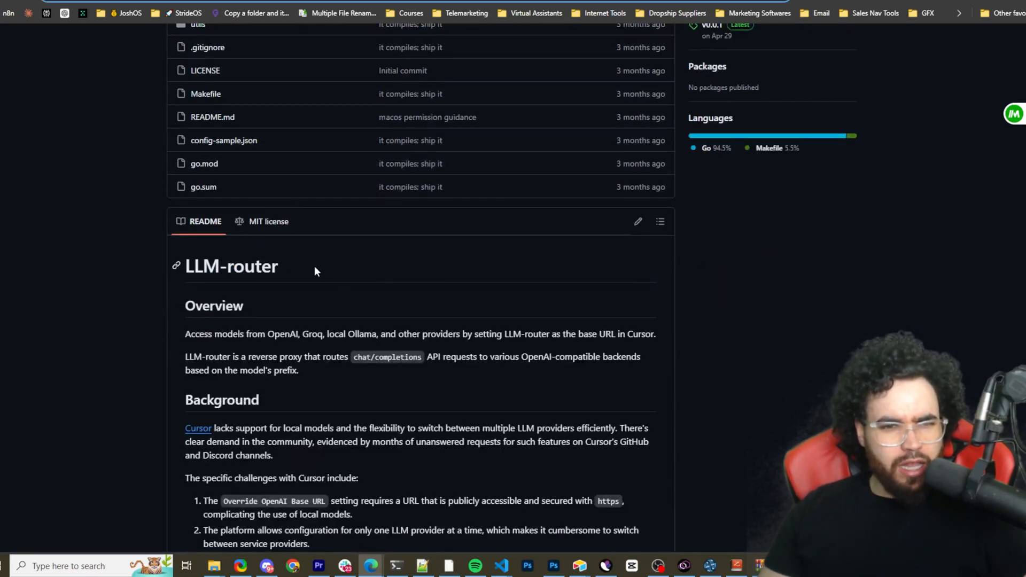
{"action": "scroll", "scroll_direction": "down", "scroll_amount": 3}
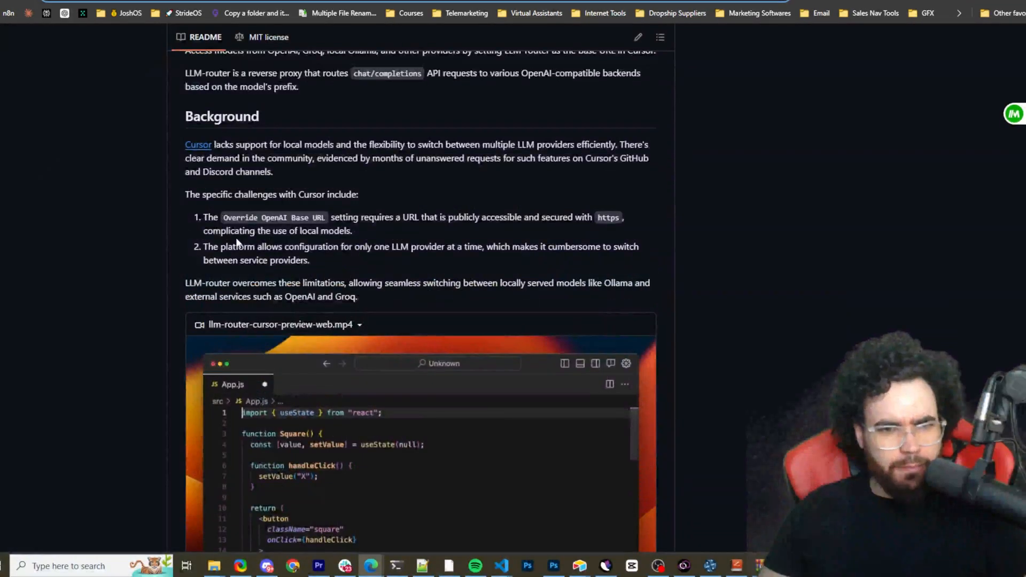
{"action": "scroll", "scroll_direction": "down", "scroll_amount": 3}
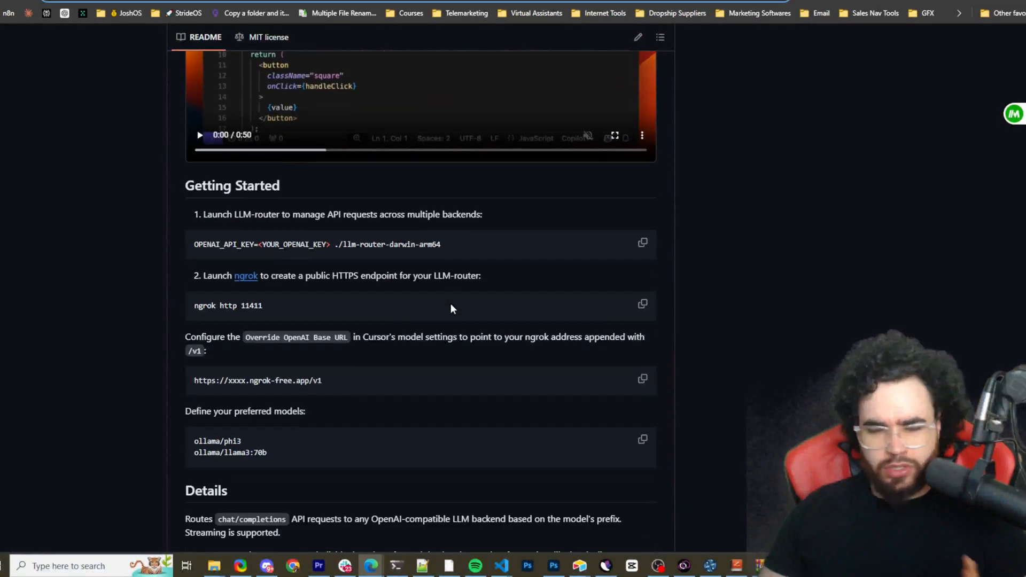
Scroll the llm-router README back up to its demo video
{"action": "scroll", "scroll_direction": "up", "scroll_amount": 3}
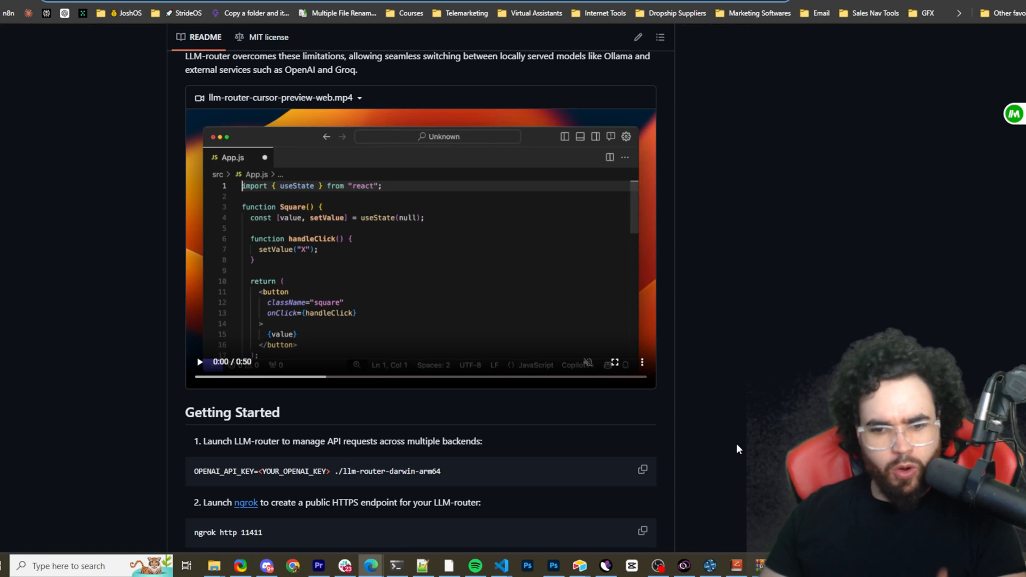
{"action": "mouse_move", "coordinate": [706, 446]}
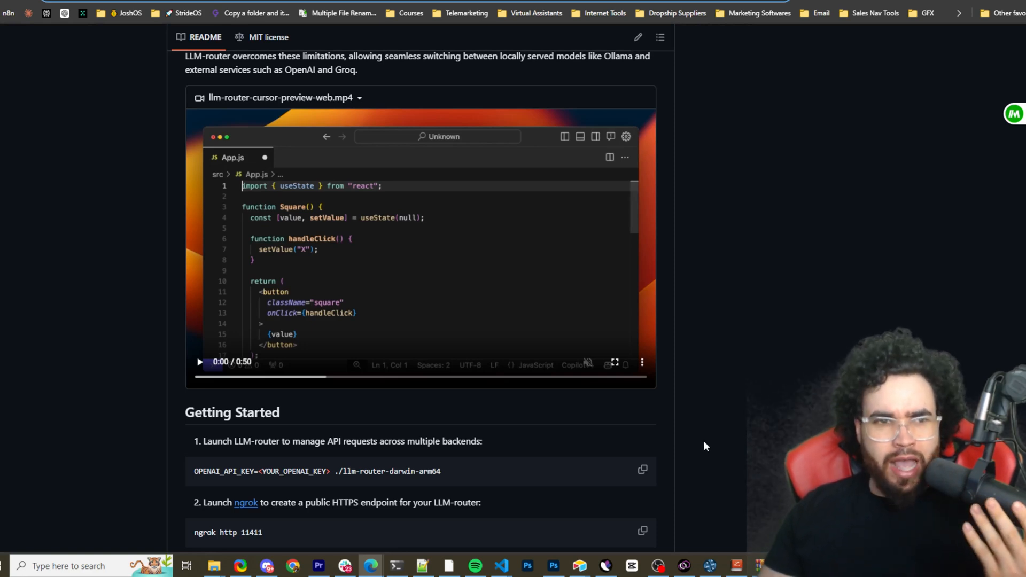
{"action": "mouse_move", "coordinate": [682, 450]}
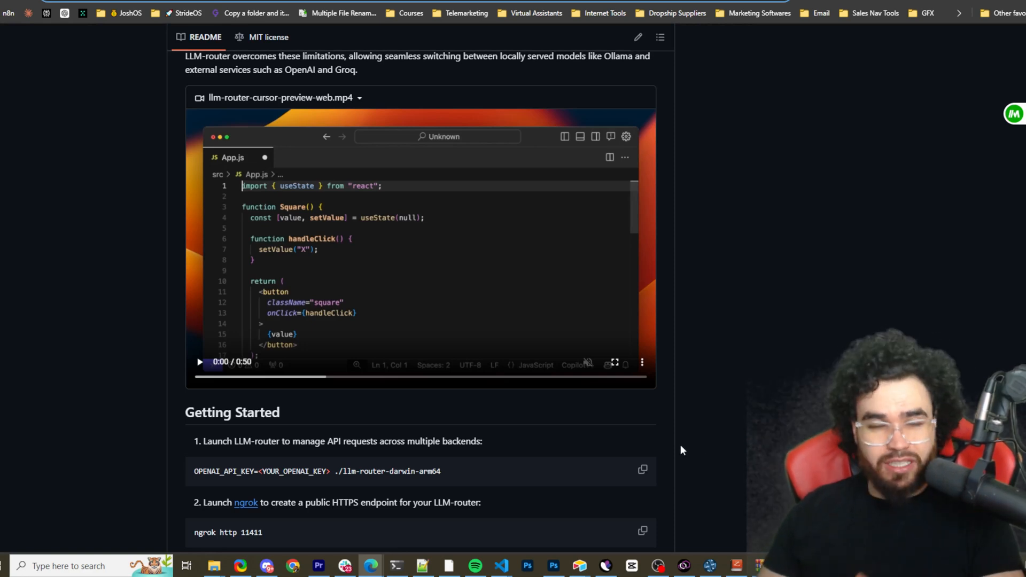
{"action": "mouse_move", "coordinate": [633, 395]}
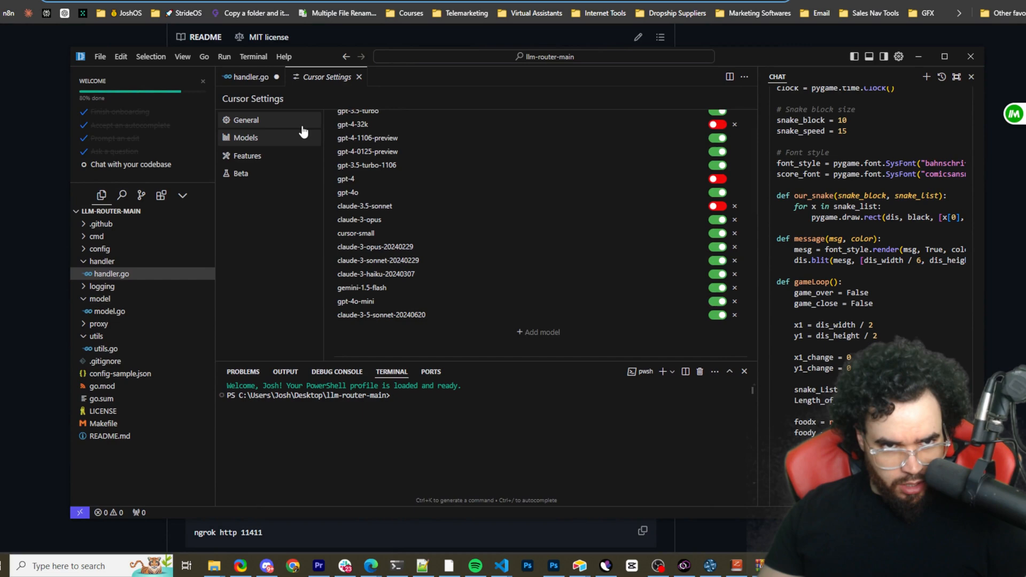
Switch from General back to Models and expand 'Override OpenAI Base URL'
{"action": "left_click", "coordinate": [246, 120]}
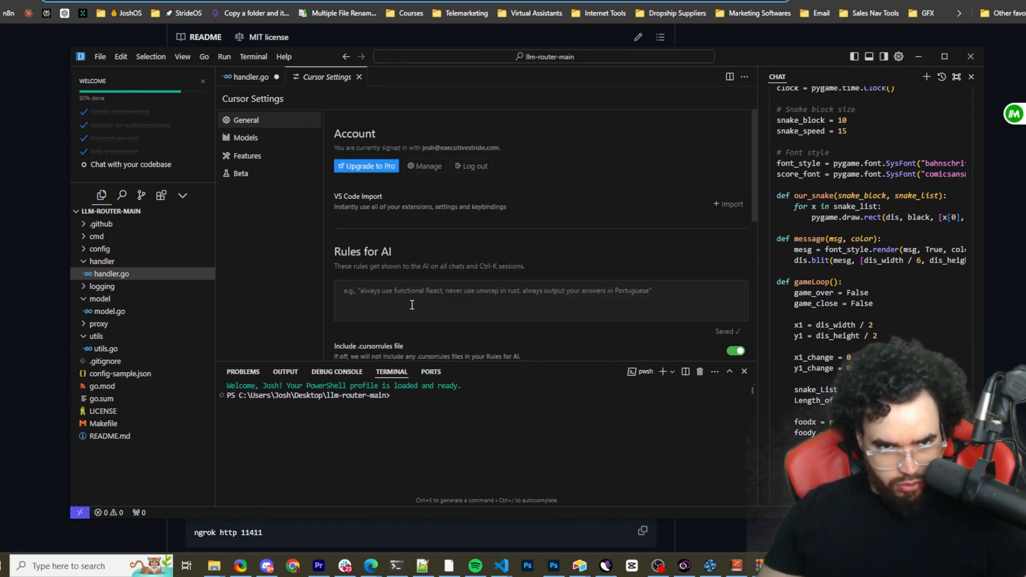
{"action": "left_click", "coordinate": [246, 138]}
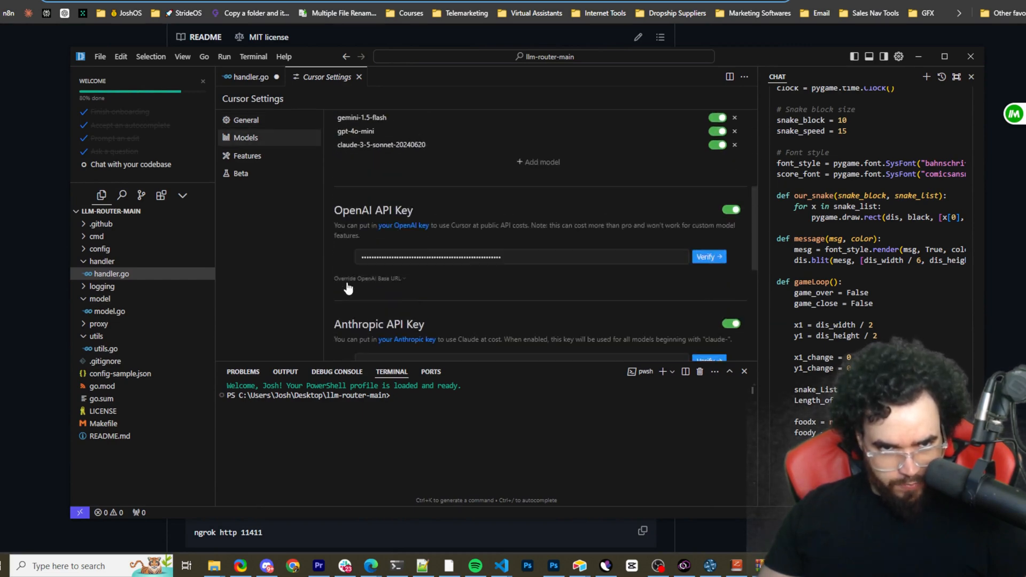
{"action": "left_click", "coordinate": [369, 278]}
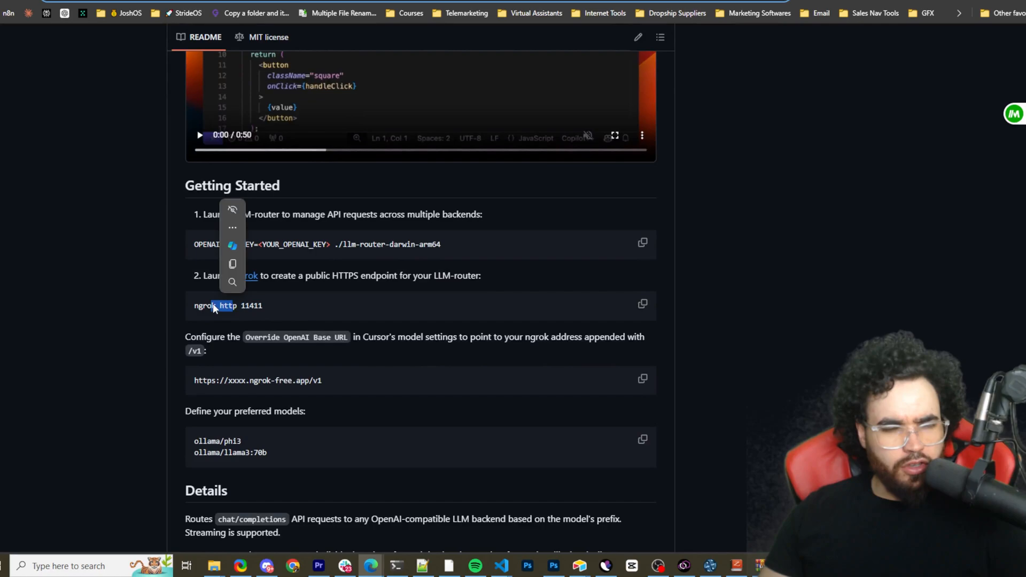
Scroll through the README's ngrok command and base-URL configuration notes
{"action": "scroll", "scroll_direction": "down", "scroll_amount": 3}
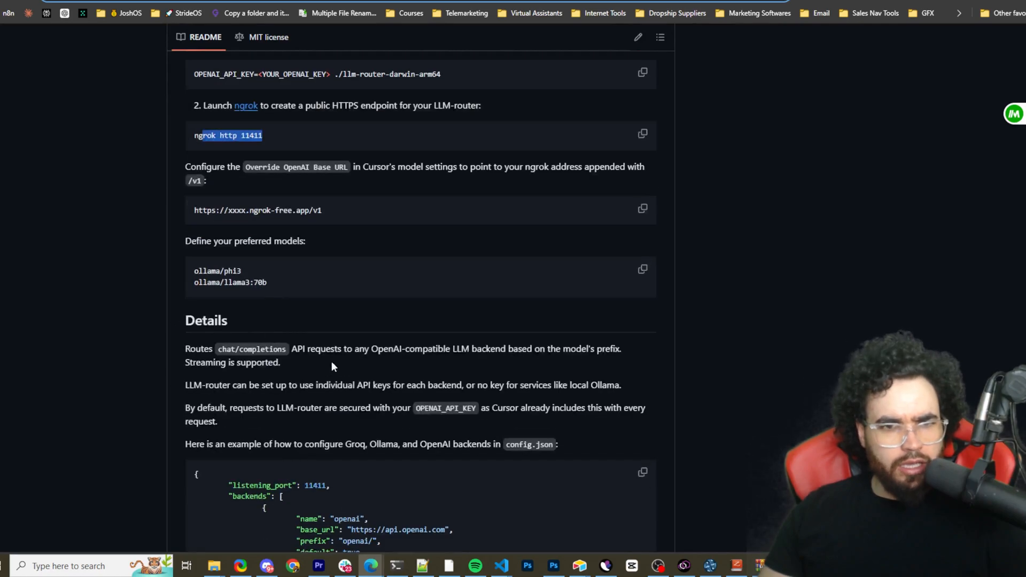
{"action": "scroll", "scroll_direction": "down", "scroll_amount": 3}
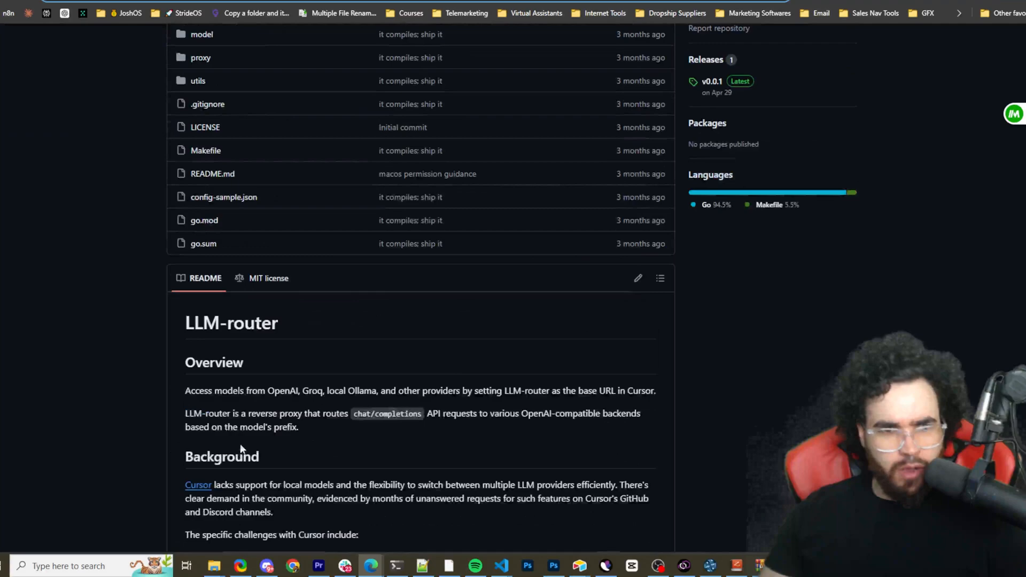
{"action": "scroll", "scroll_direction": "down", "scroll_amount": 3}
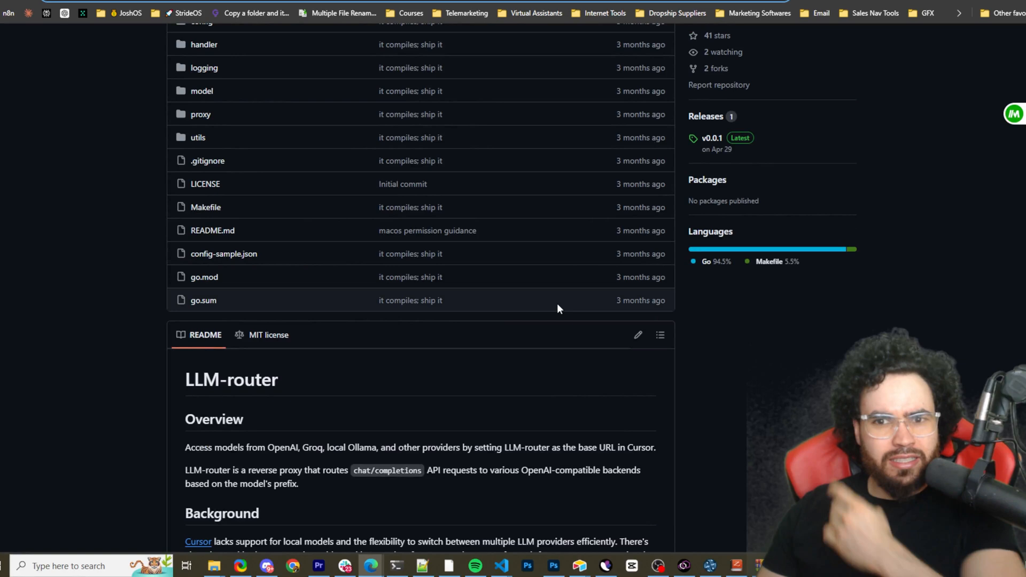
{"action": "scroll", "scroll_direction": "down", "scroll_amount": 3}
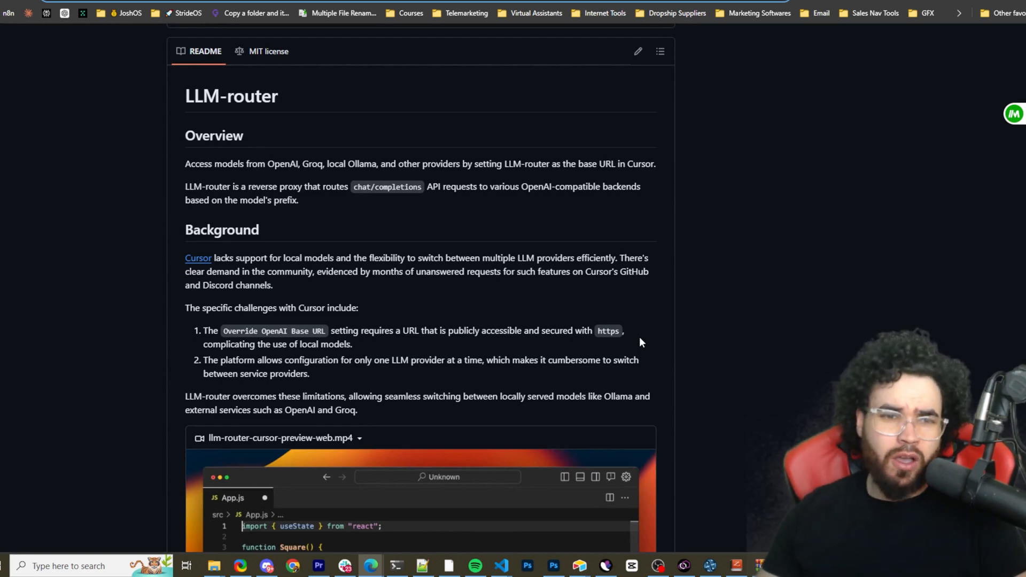
{"action": "mouse_move", "coordinate": [717, 515]}
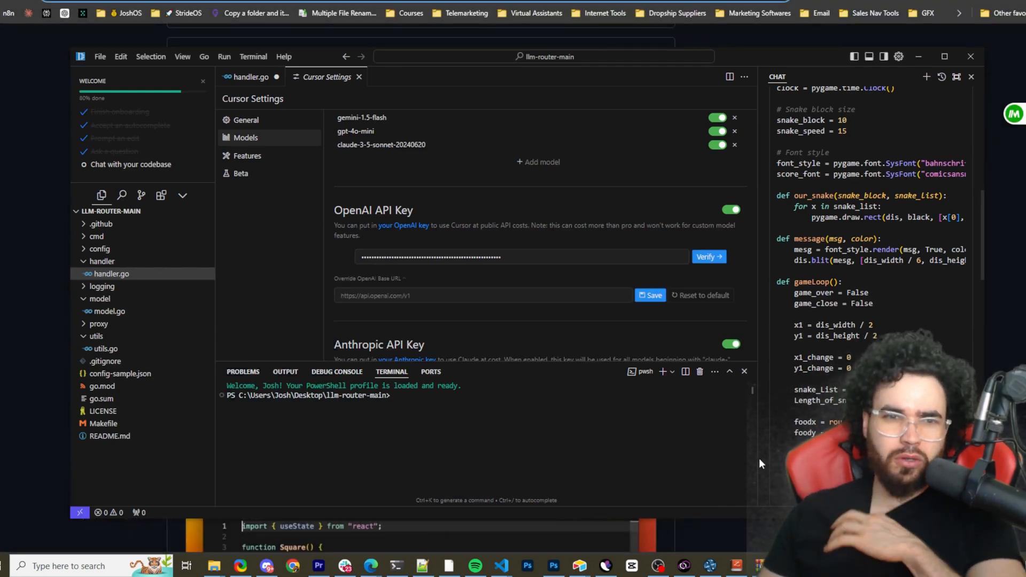
{"action": "scroll", "scroll_direction": "down", "scroll_amount": 3}
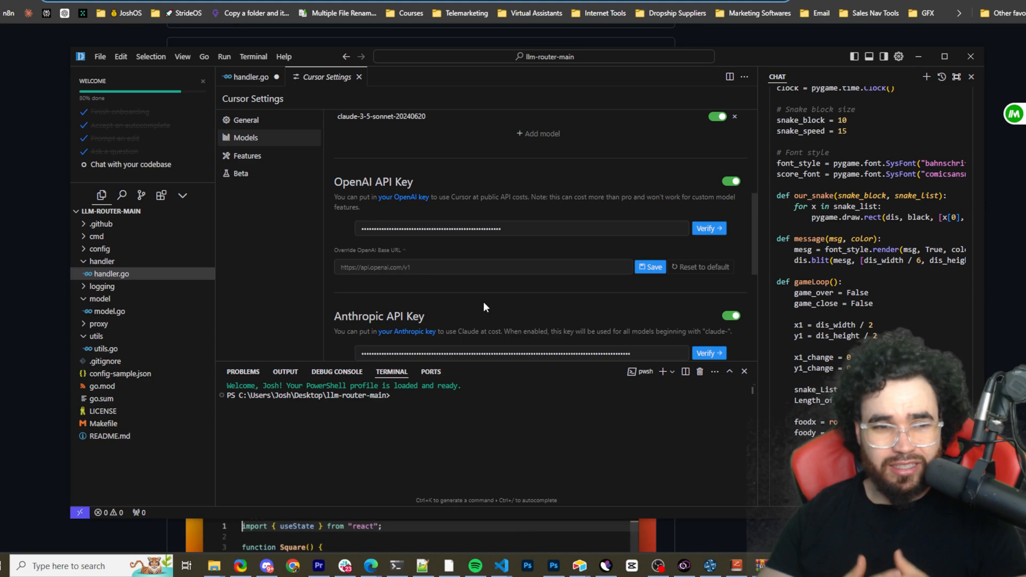
{"action": "scroll", "scroll_direction": "down", "scroll_amount": 3}
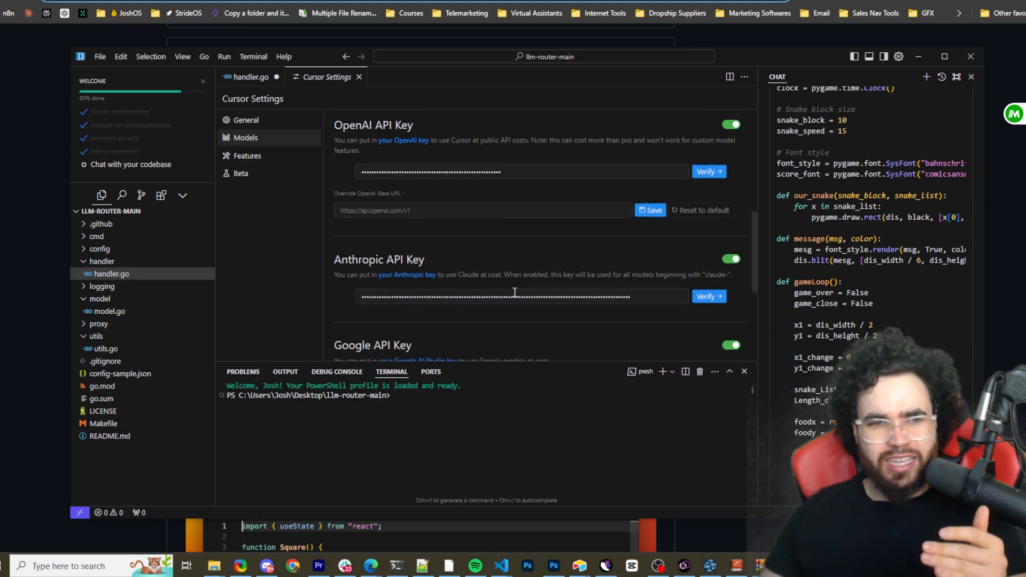
{"action": "scroll", "scroll_direction": "down", "scroll_amount": 3}
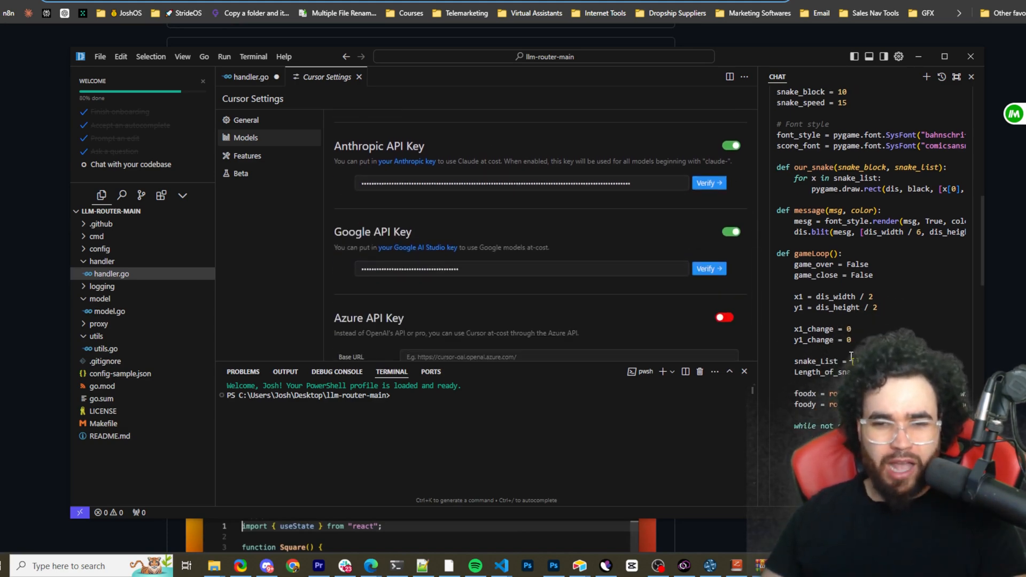
{"action": "scroll", "scroll_direction": "down", "scroll_amount": 3}
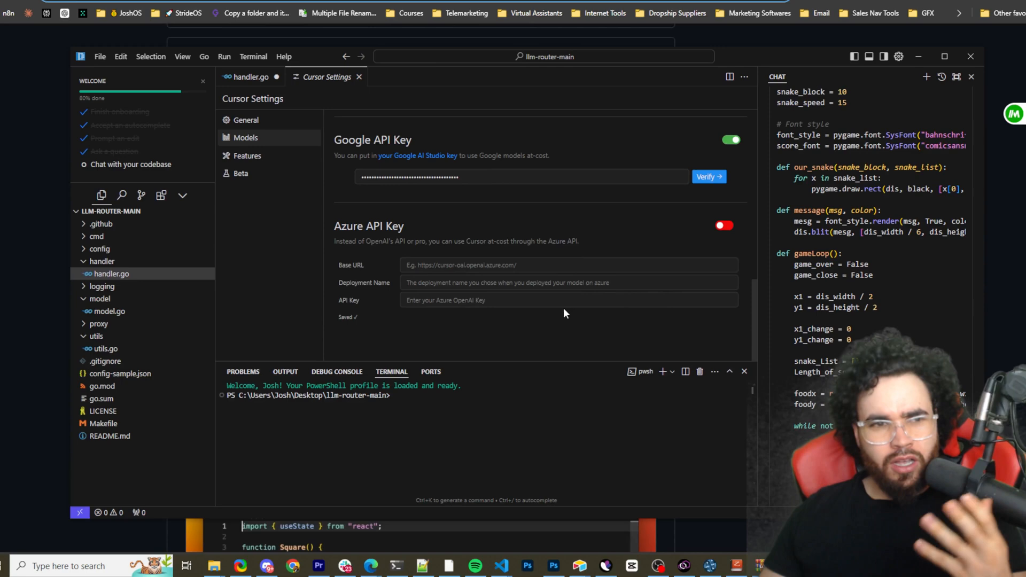
{"action": "scroll", "scroll_direction": "down", "scroll_amount": 3}
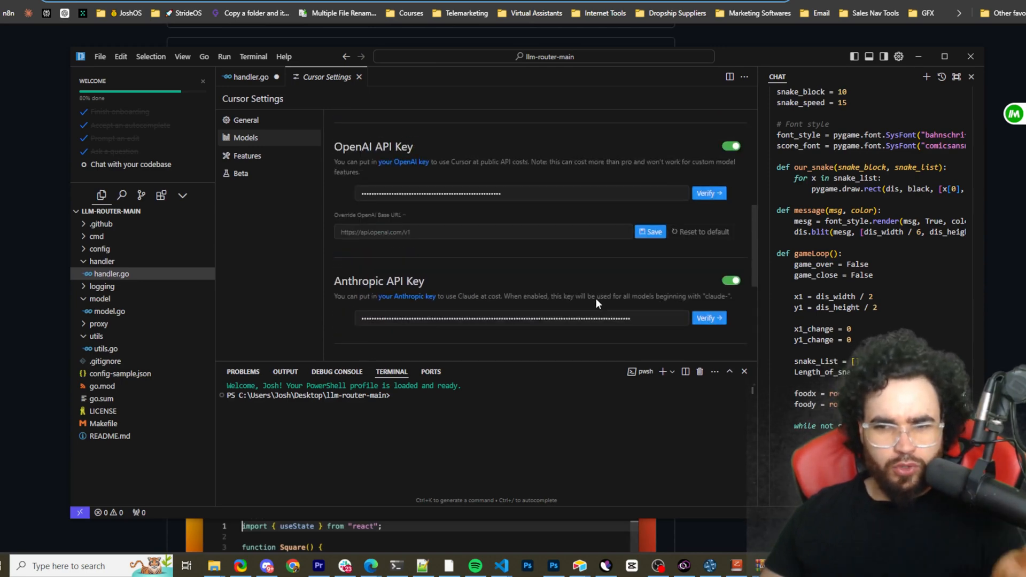
{"action": "scroll", "scroll_direction": "down", "scroll_amount": 3}
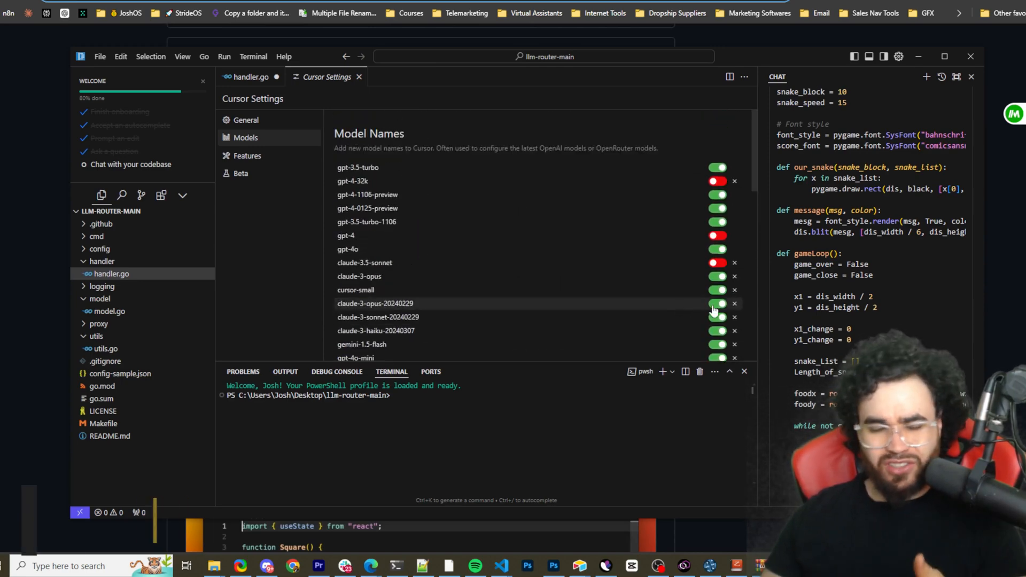